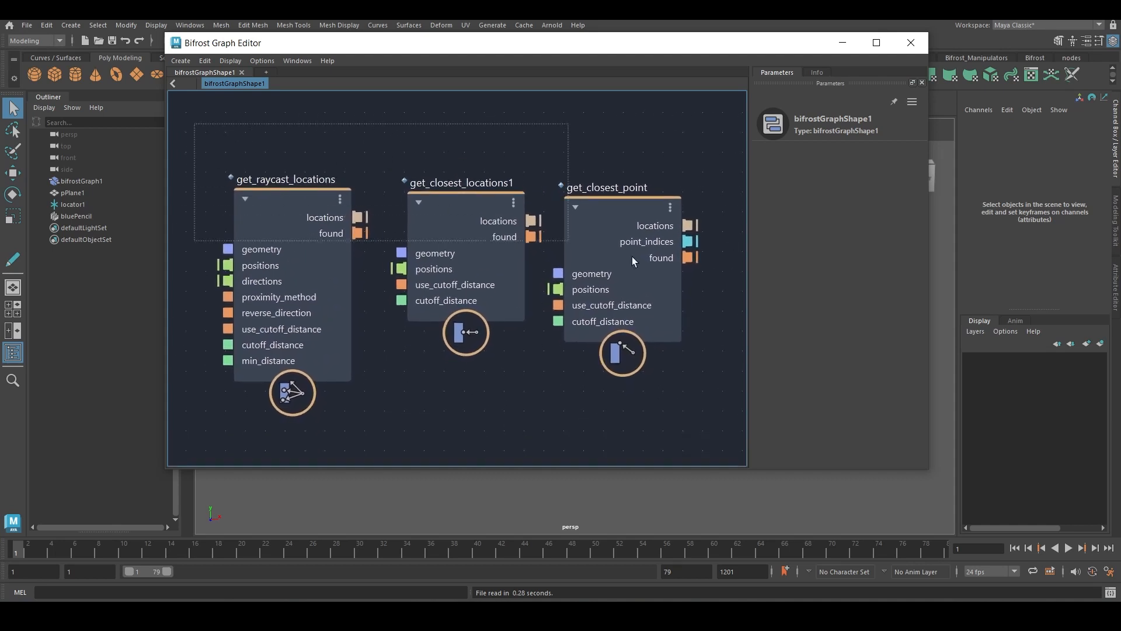
mouse_move(354, 217)
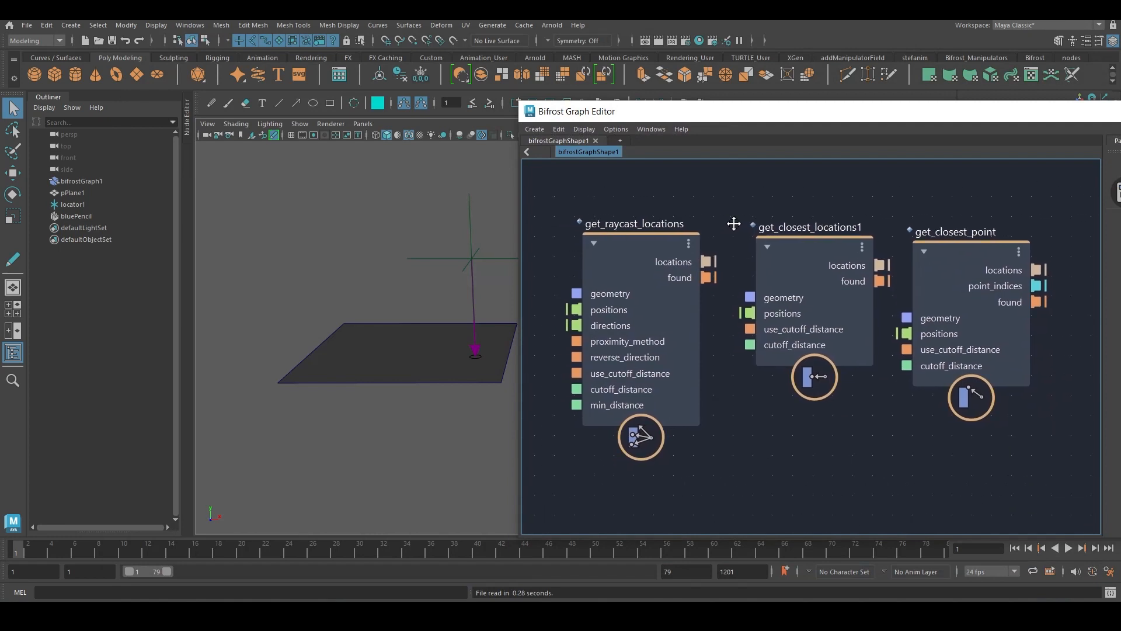
Step: Select locator1 and move it to a new position above the plane
left_click(72, 204)
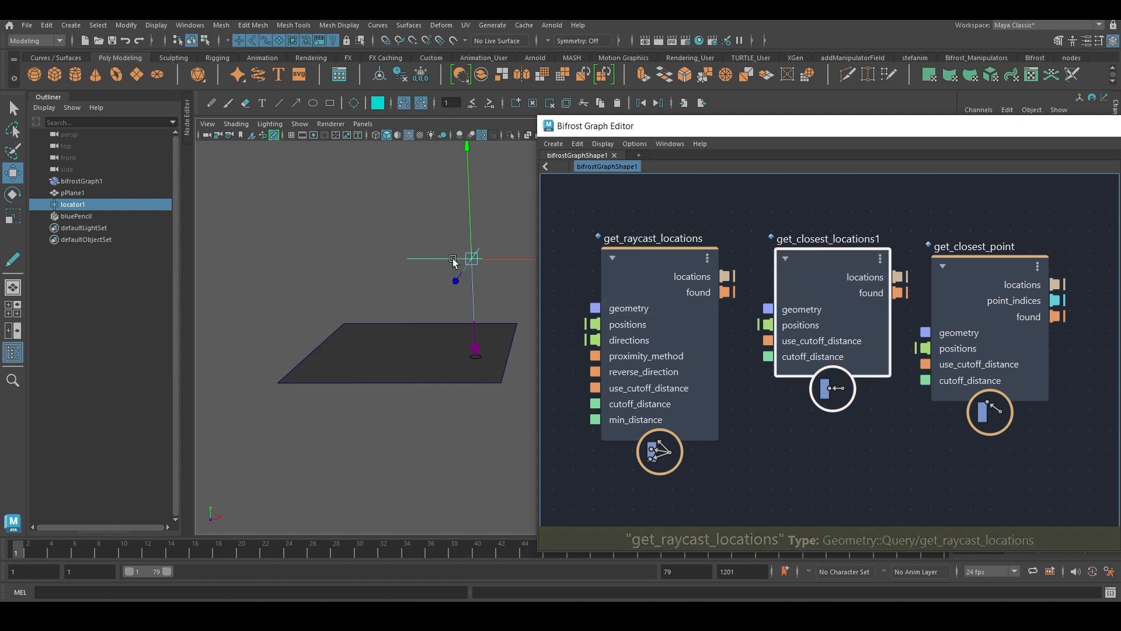
mouse_move(465, 303)
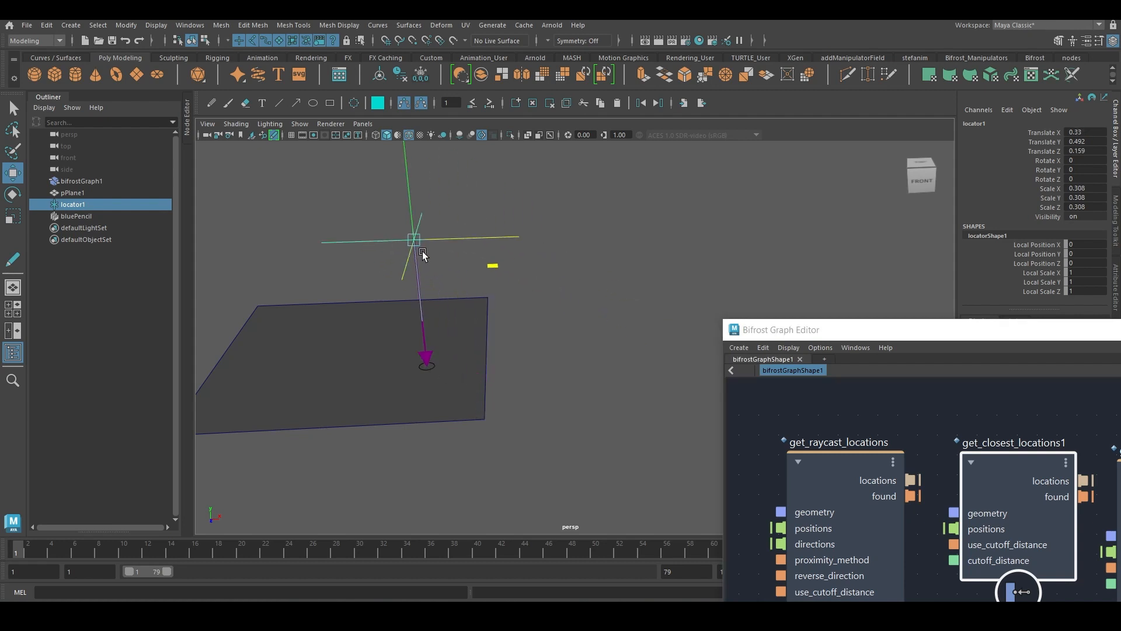
left_click_drag(415, 239, 354, 243)
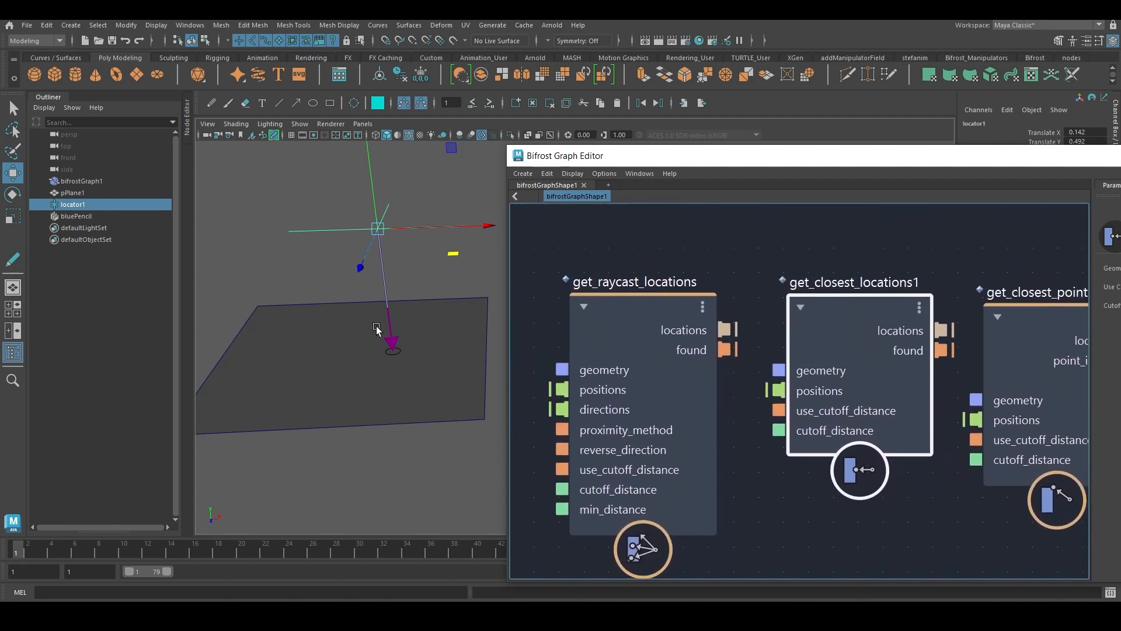
mouse_move(650, 376)
type("sample_pro")
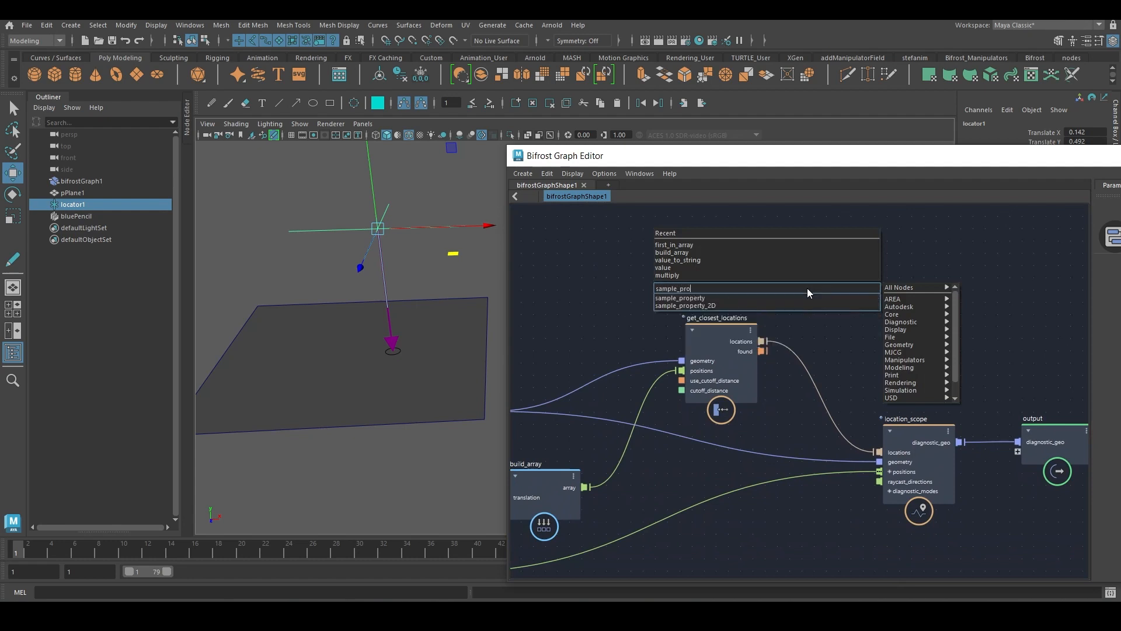
Step: Add a sample_property node set to point_position and a first_in_array node fed by its sampled_data
left_click(680, 297)
type("fia")
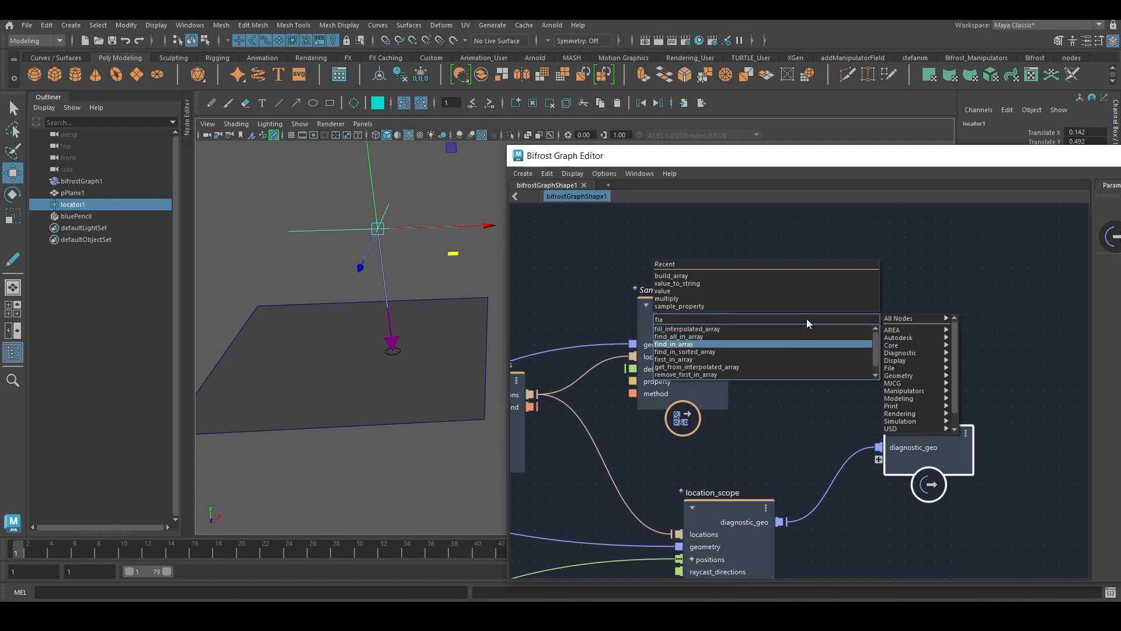
left_click(673, 343)
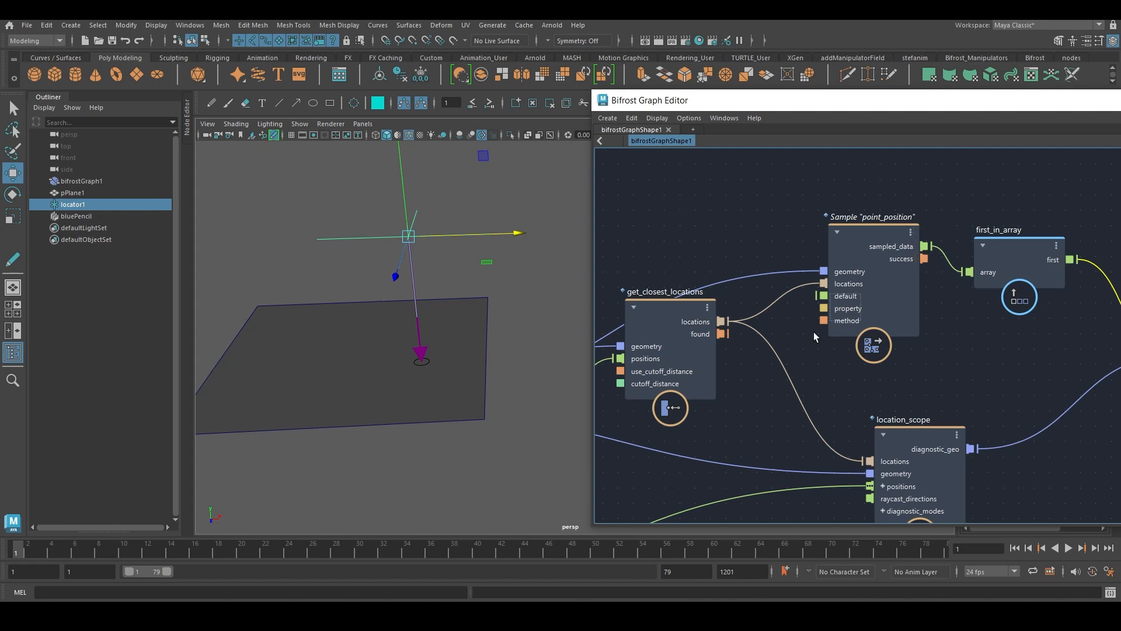
mouse_move(898, 236)
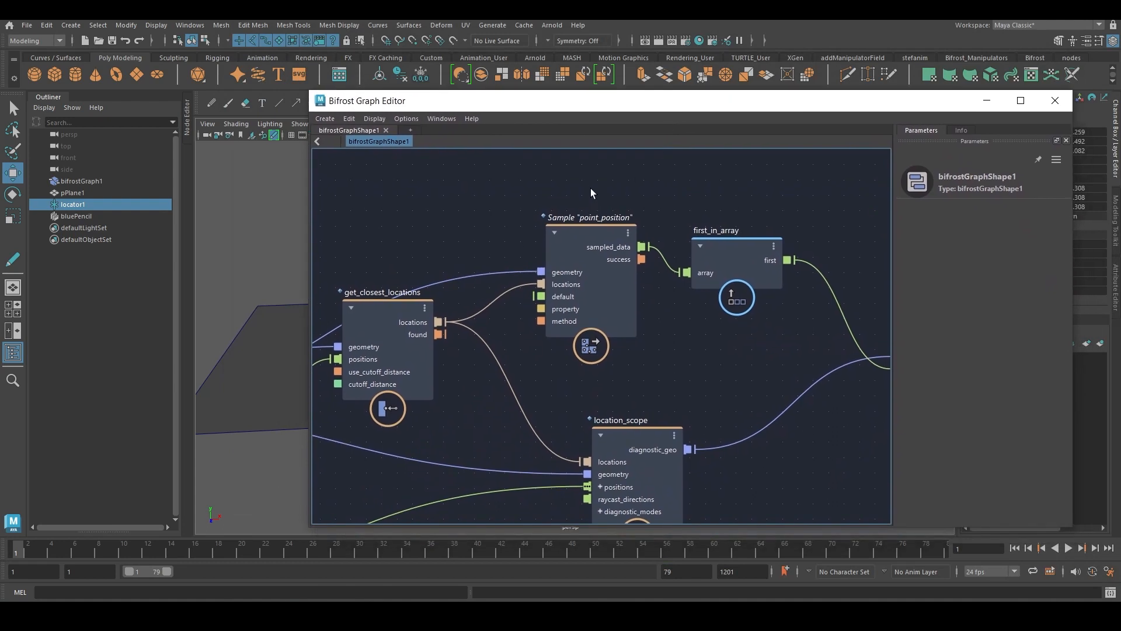
Step: Select the Sample node and highlight its point_position Property to show the mesh property table
left_click(590, 279)
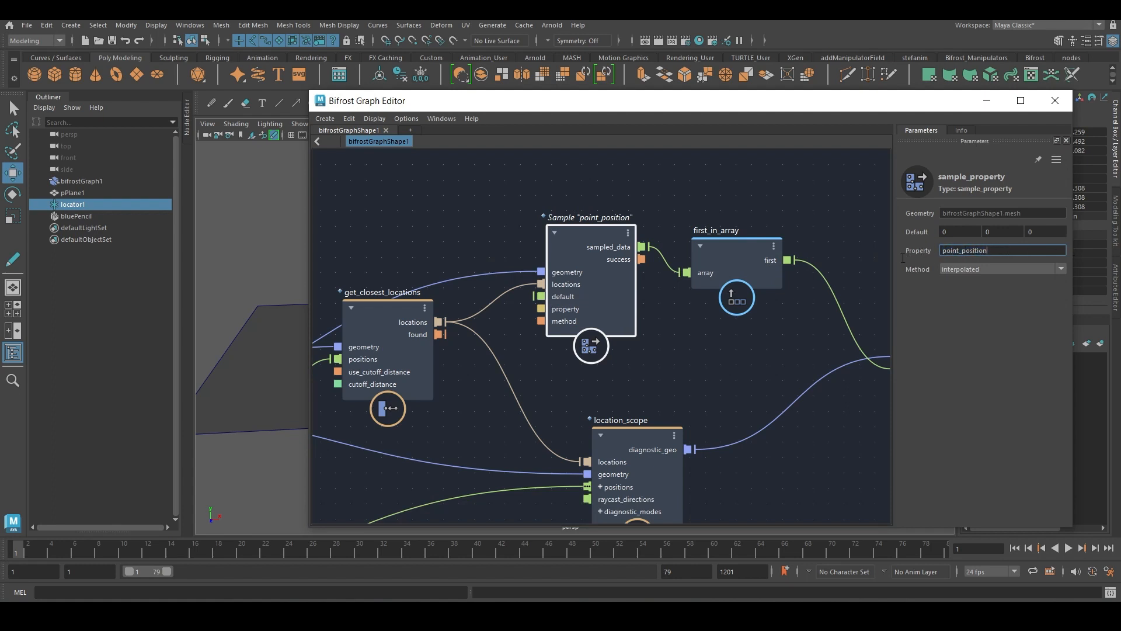
triple_click(1000, 250)
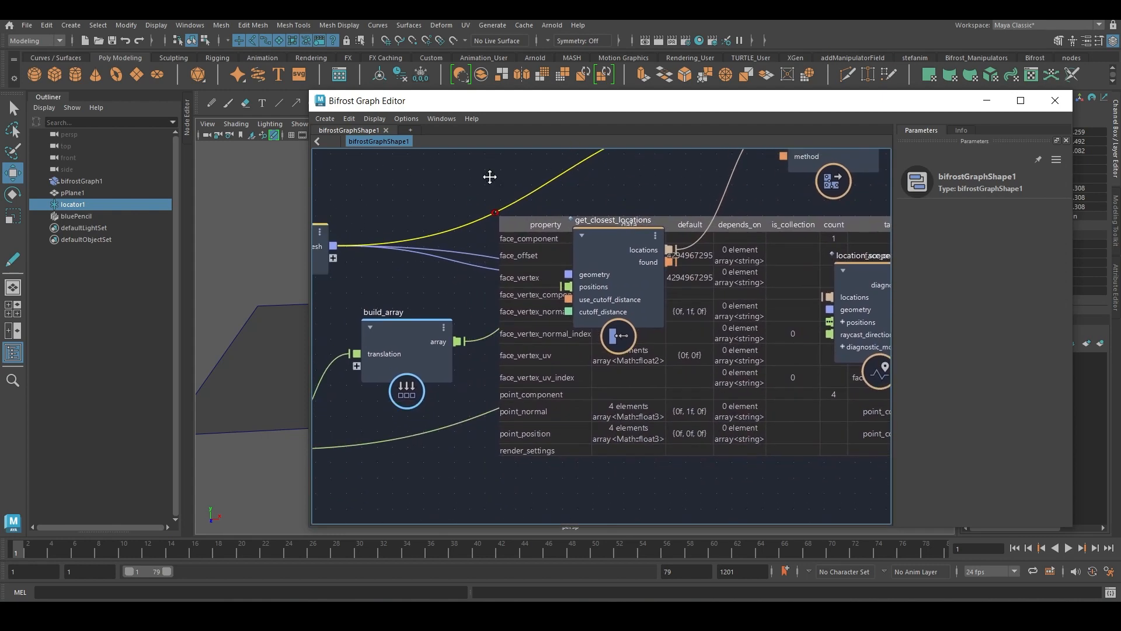
mouse_move(537, 291)
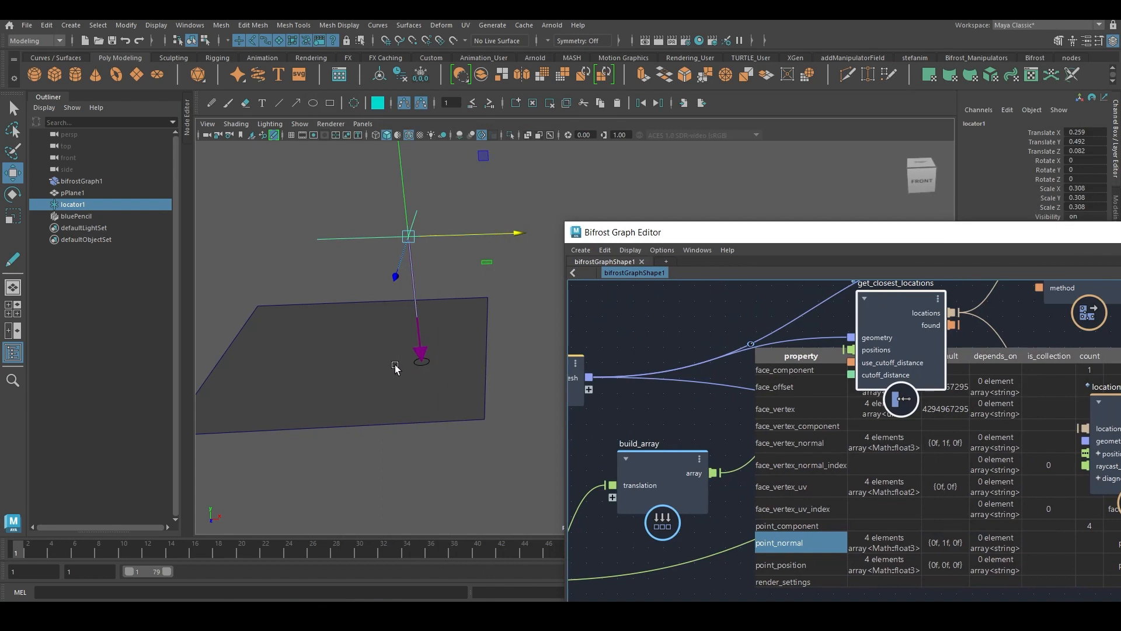
mouse_move(393, 340)
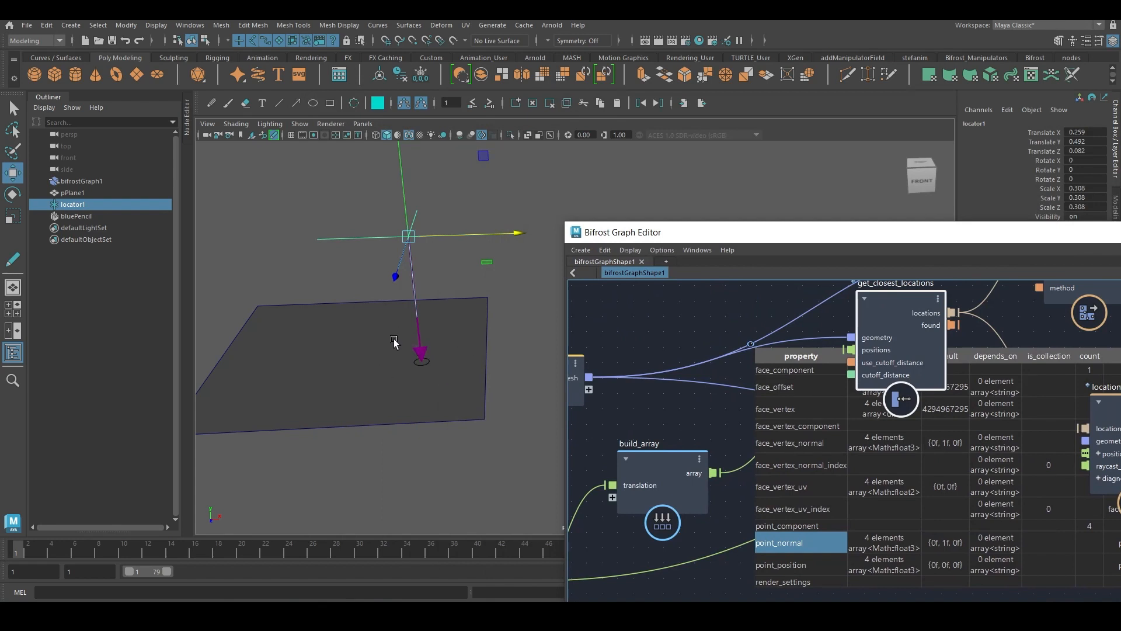
Step: Pick the point_position row in the property listing and deselect locator1 in the viewport
left_click(781, 564)
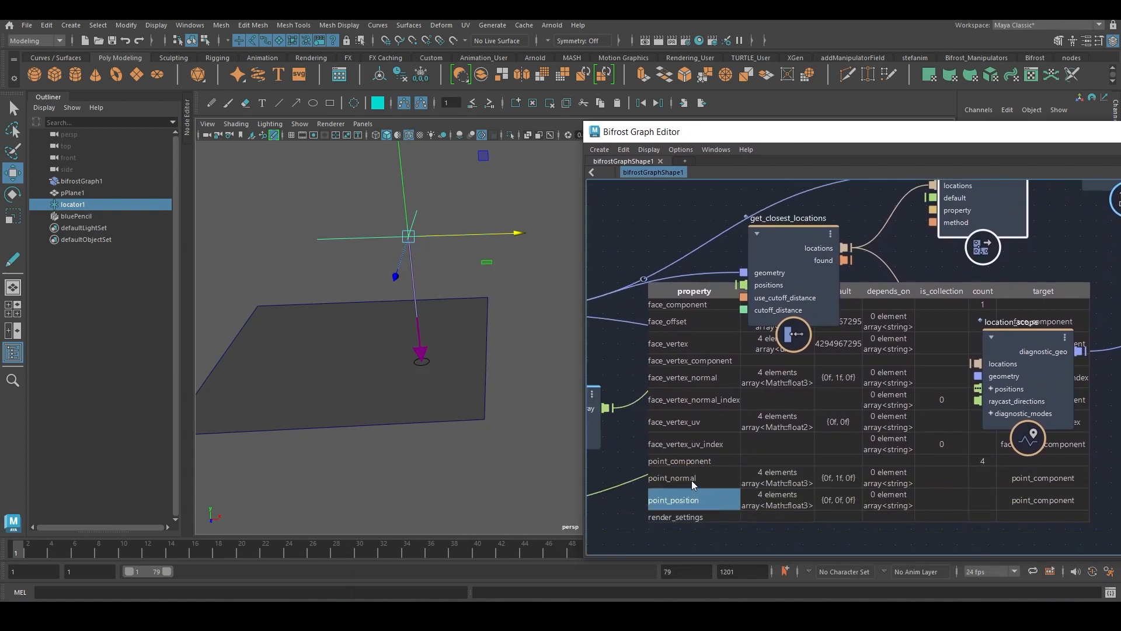
mouse_move(492, 414)
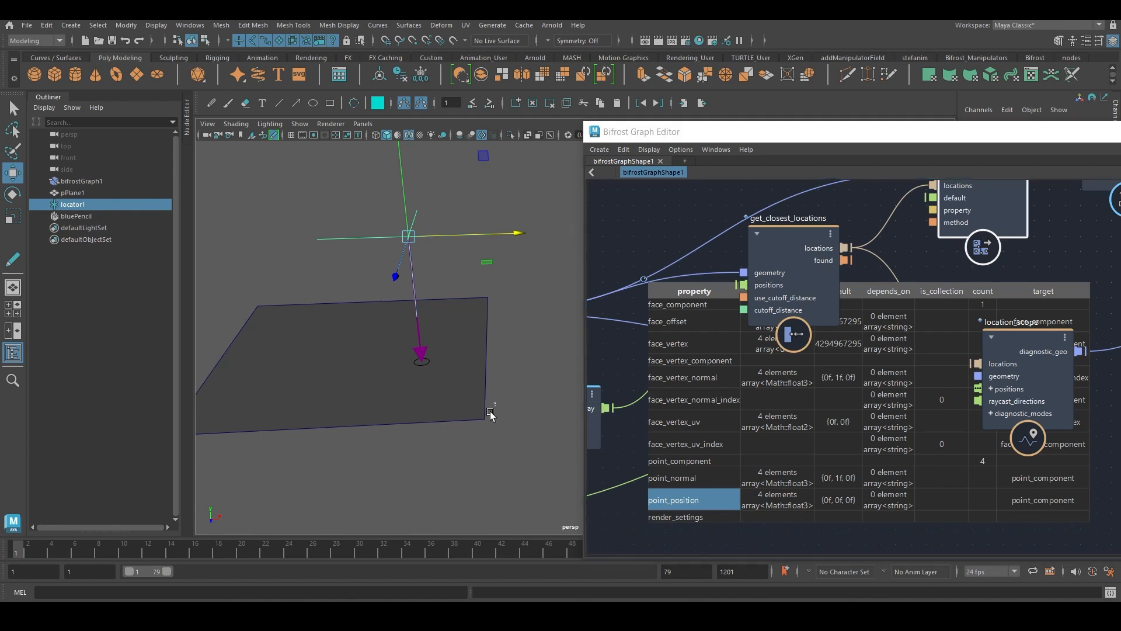
left_click(304, 483)
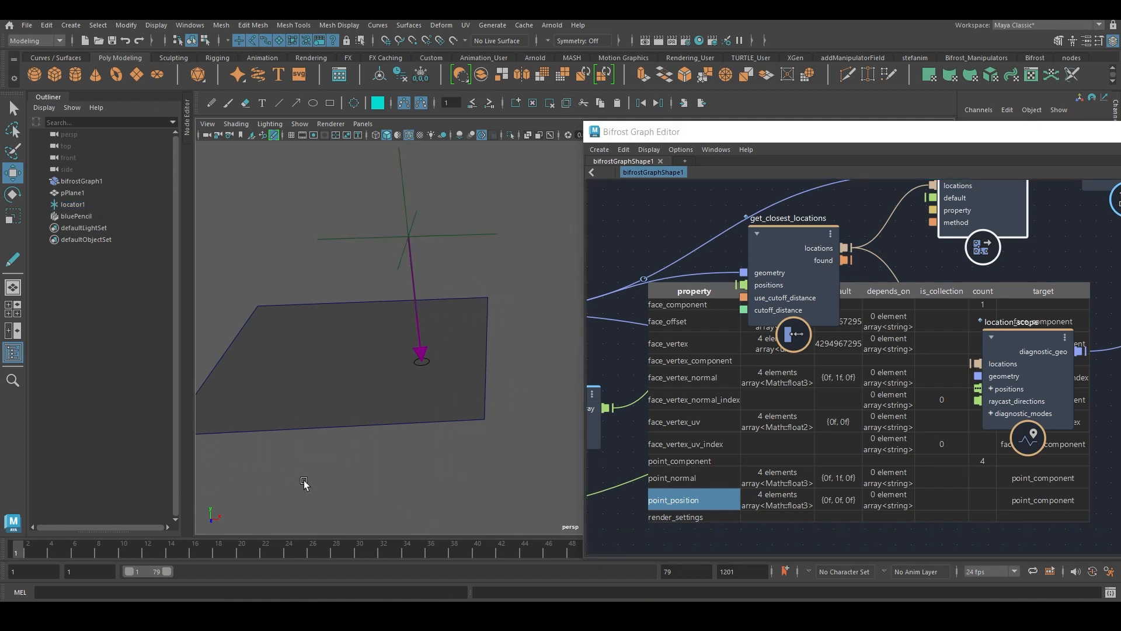
mouse_move(472, 393)
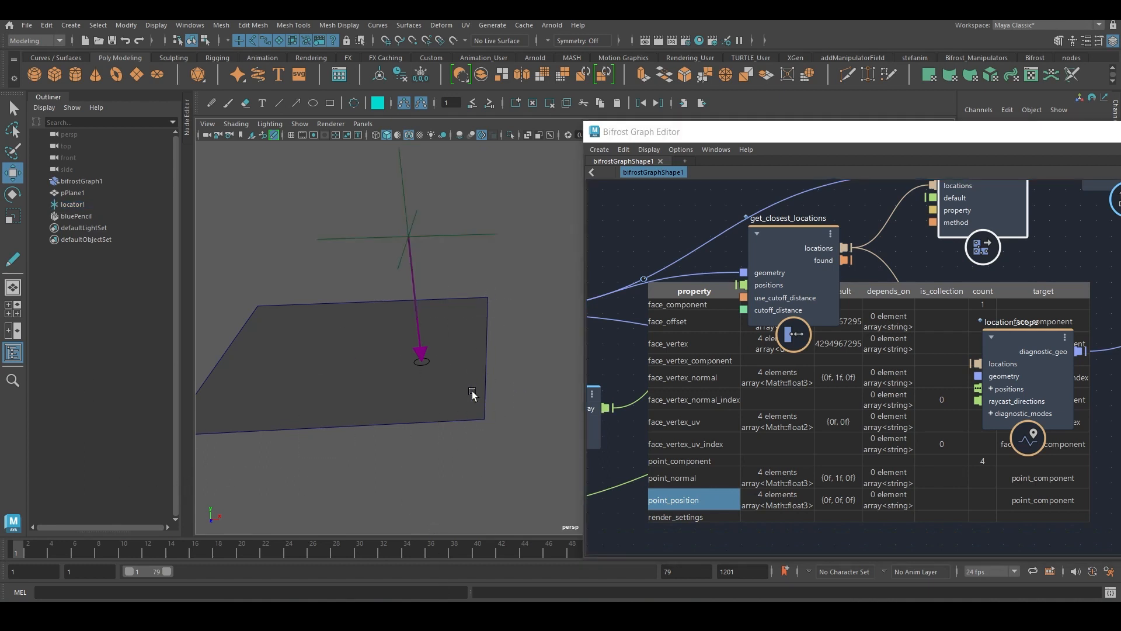
mouse_move(421, 361)
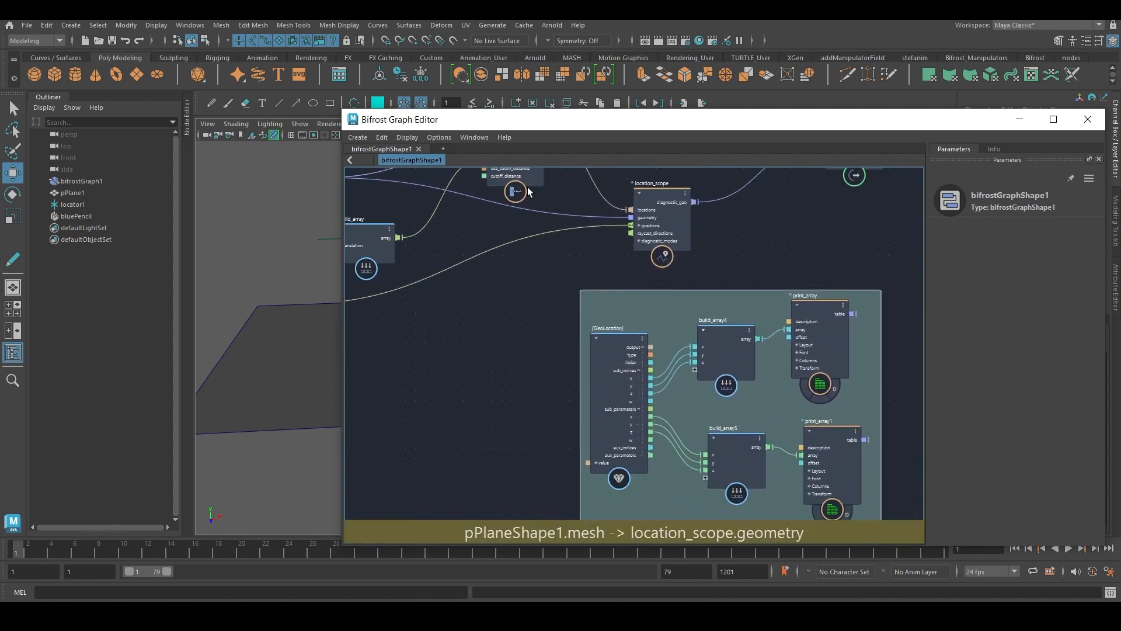
Step: Trace get_closest_locations' wires into the printing group and start a node search for 'val'
left_click(473, 229)
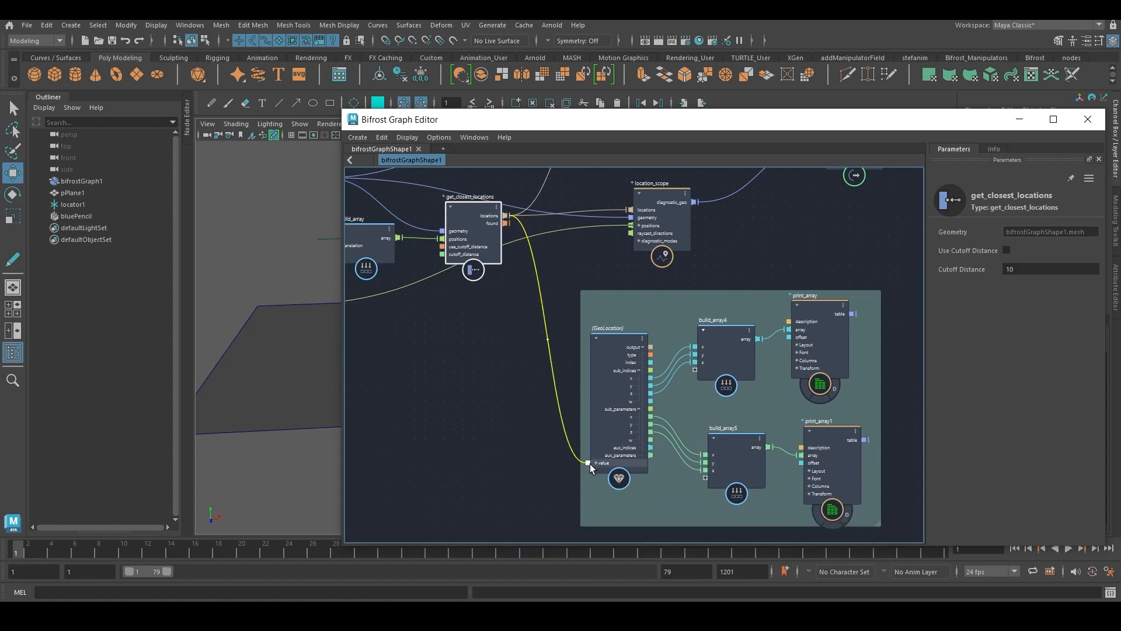
left_click(619, 477)
type("val")
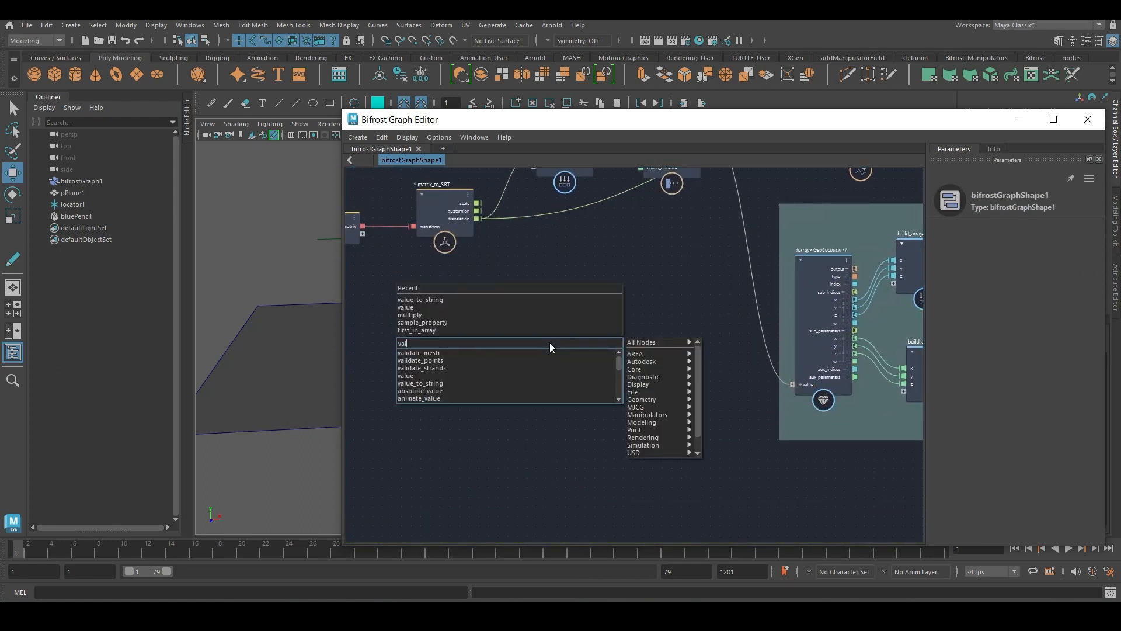
Step: Add a value node and set its type to Geometry::Common::GeoLocation
left_click(405, 375)
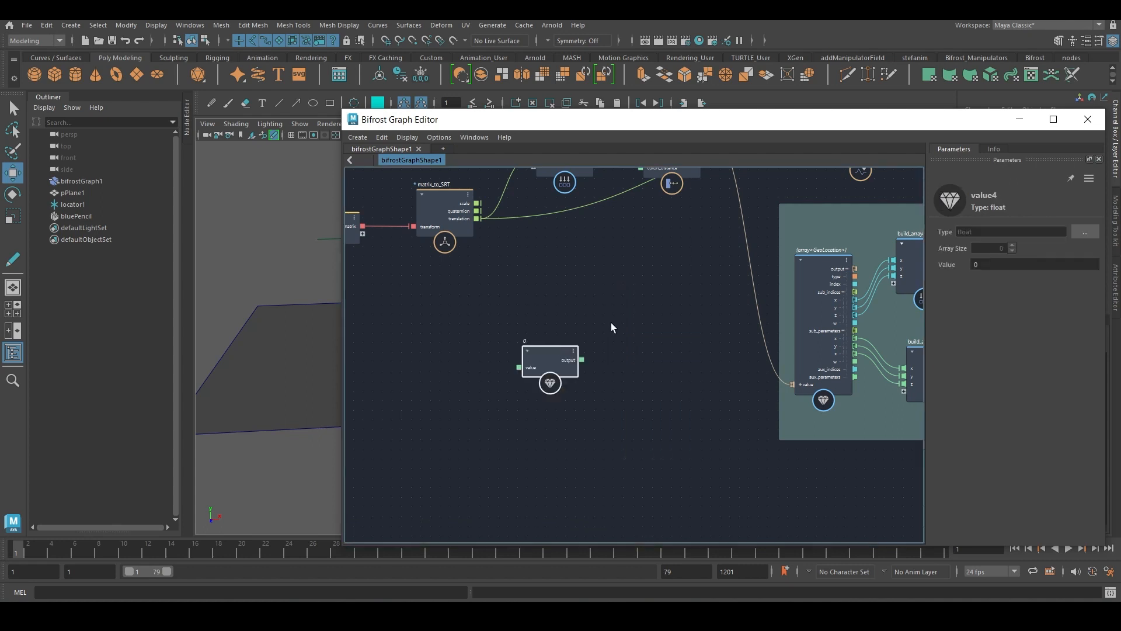
left_click(1083, 231)
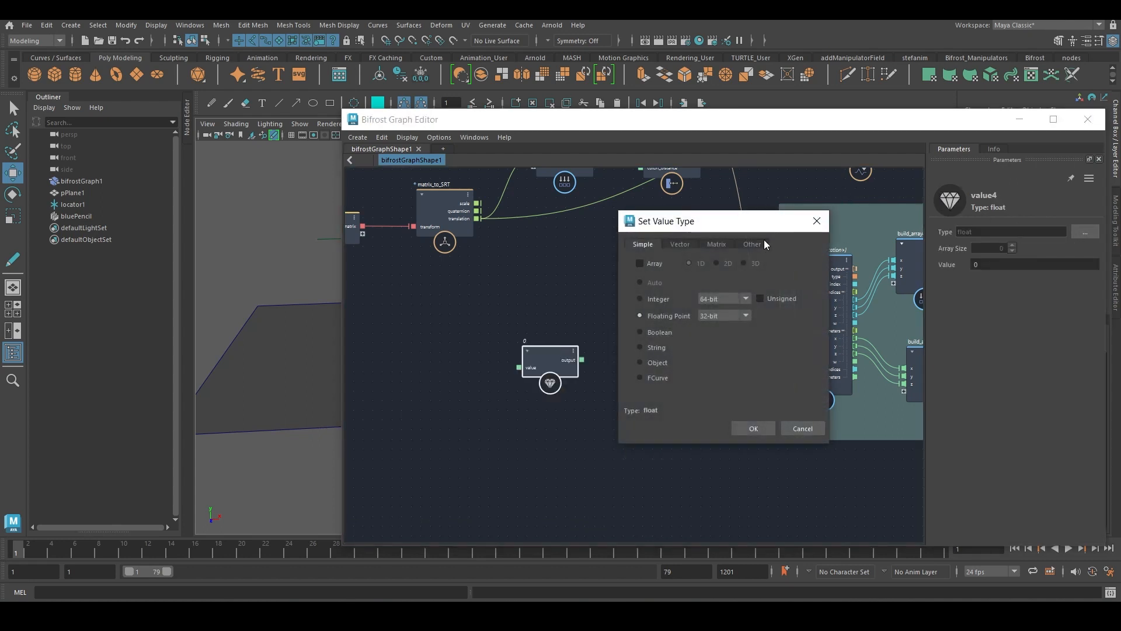
left_click(751, 244)
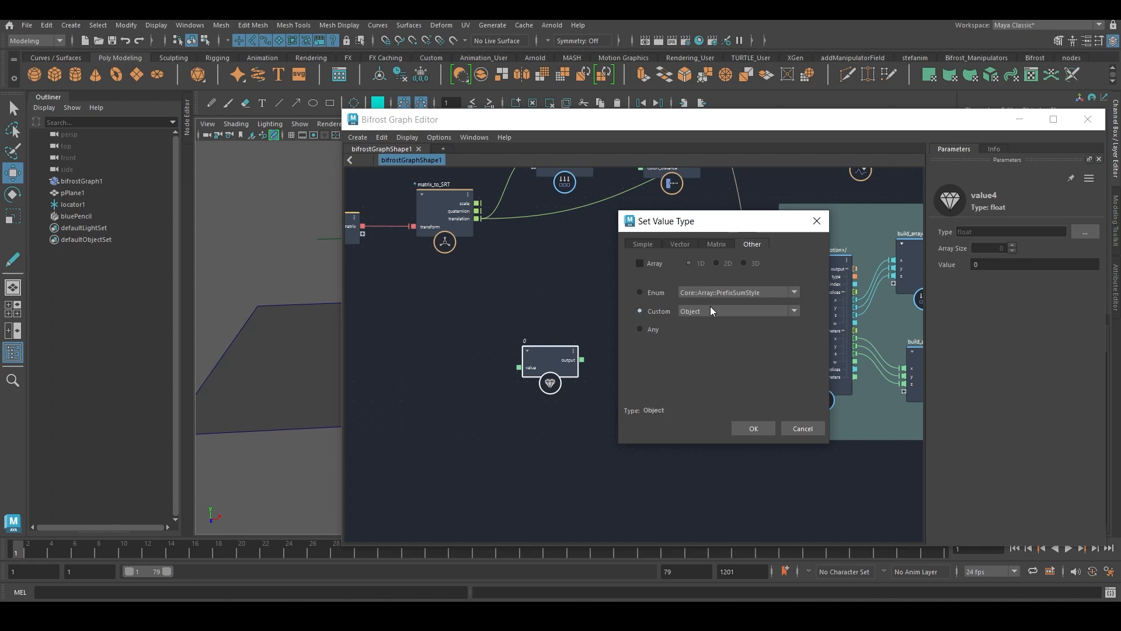
left_click(793, 311)
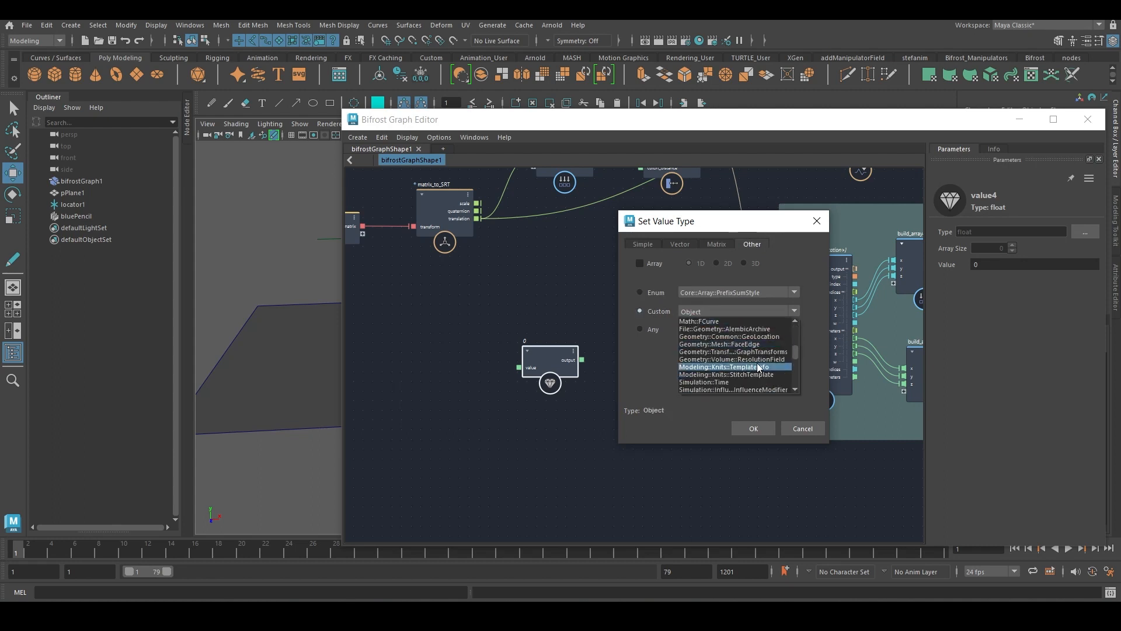
left_click(729, 336)
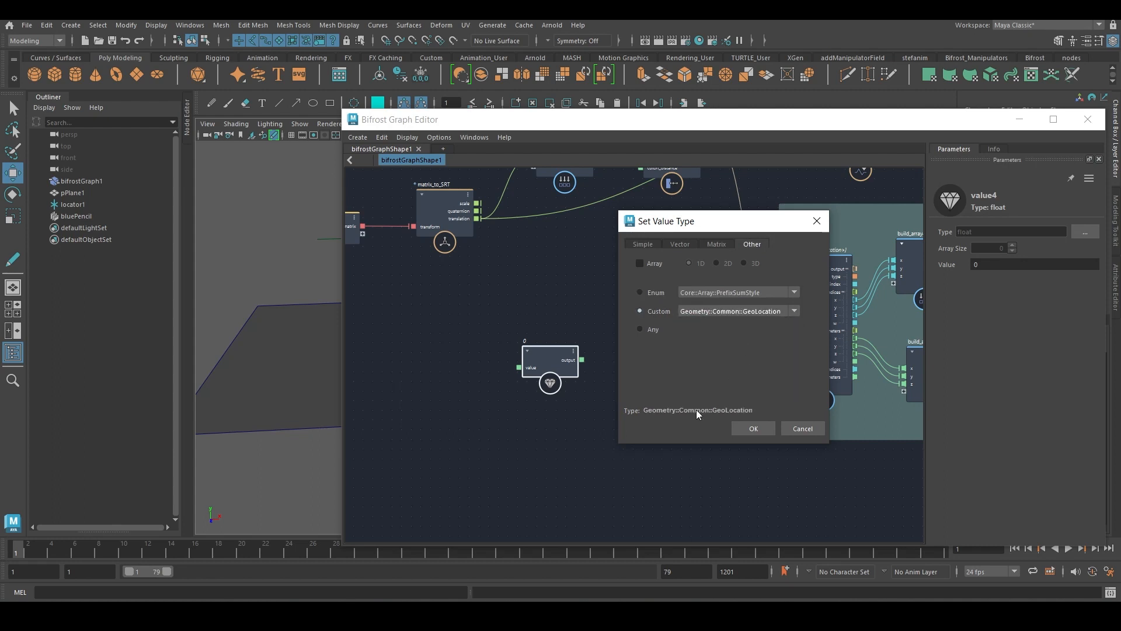
left_click(752, 427)
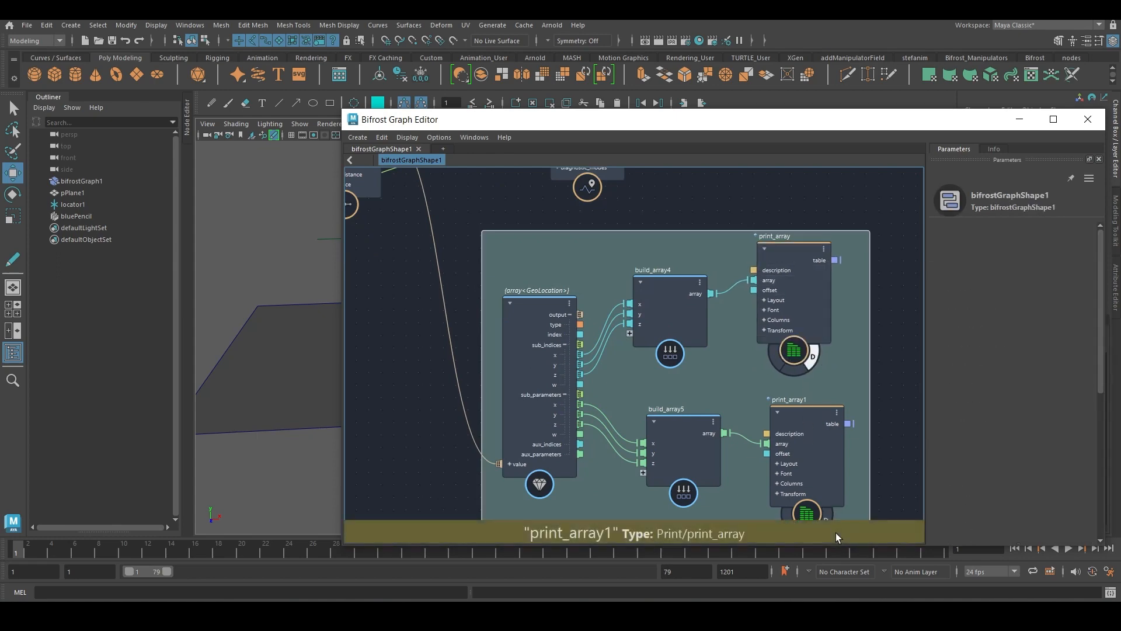
mouse_move(733, 141)
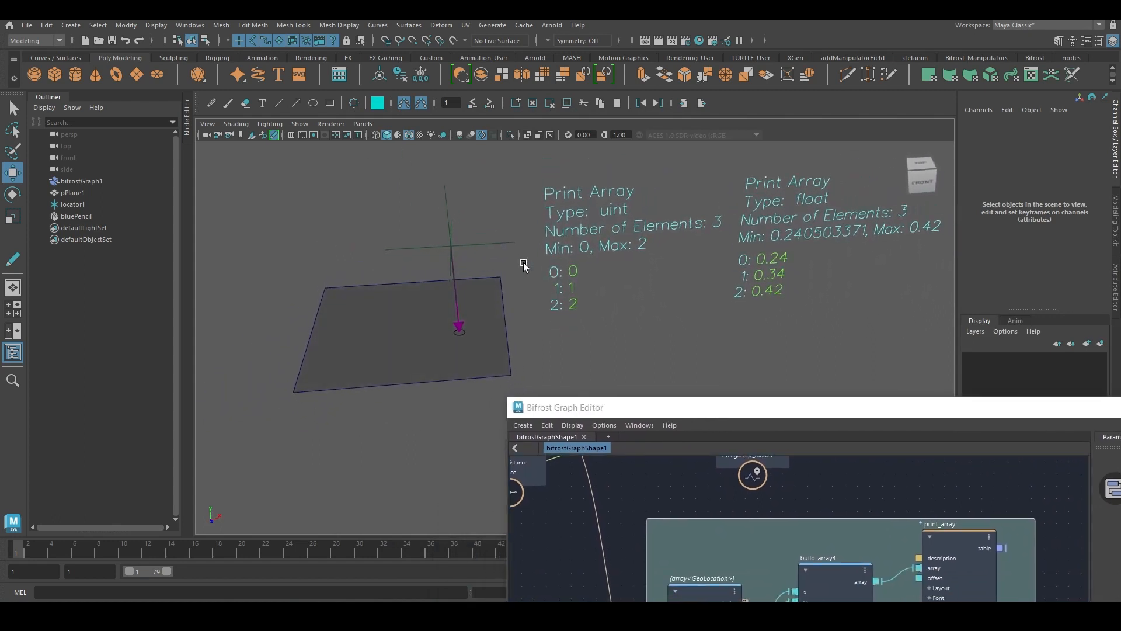
mouse_move(336, 293)
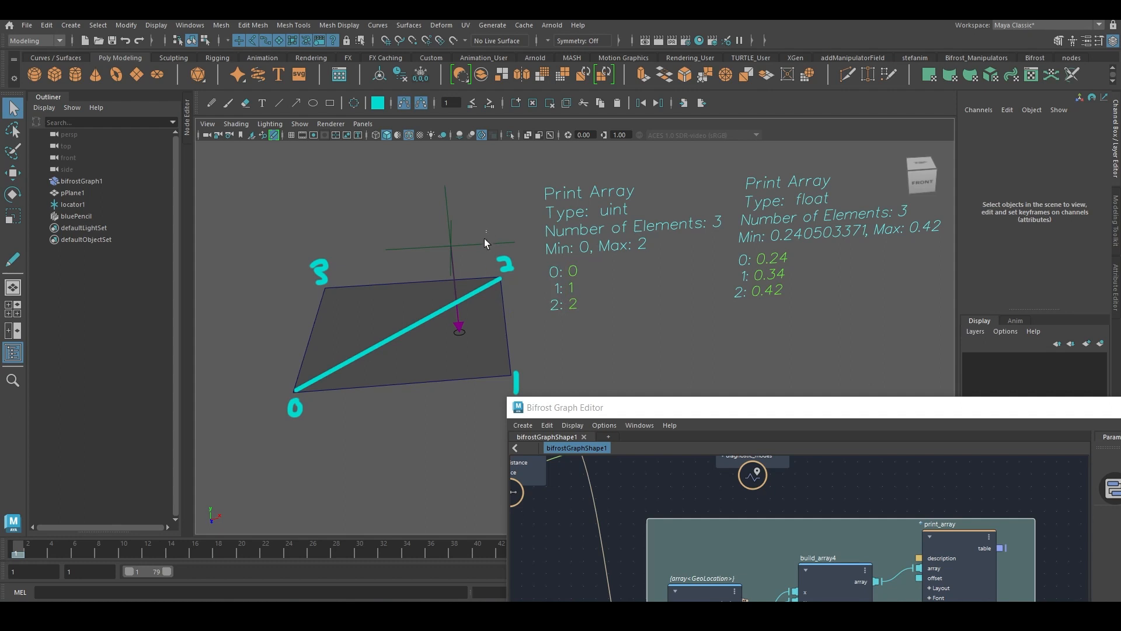
Step: Move locator1 over pPlane1 so the printed triangle indices and barycentric weights update
left_click(71, 203)
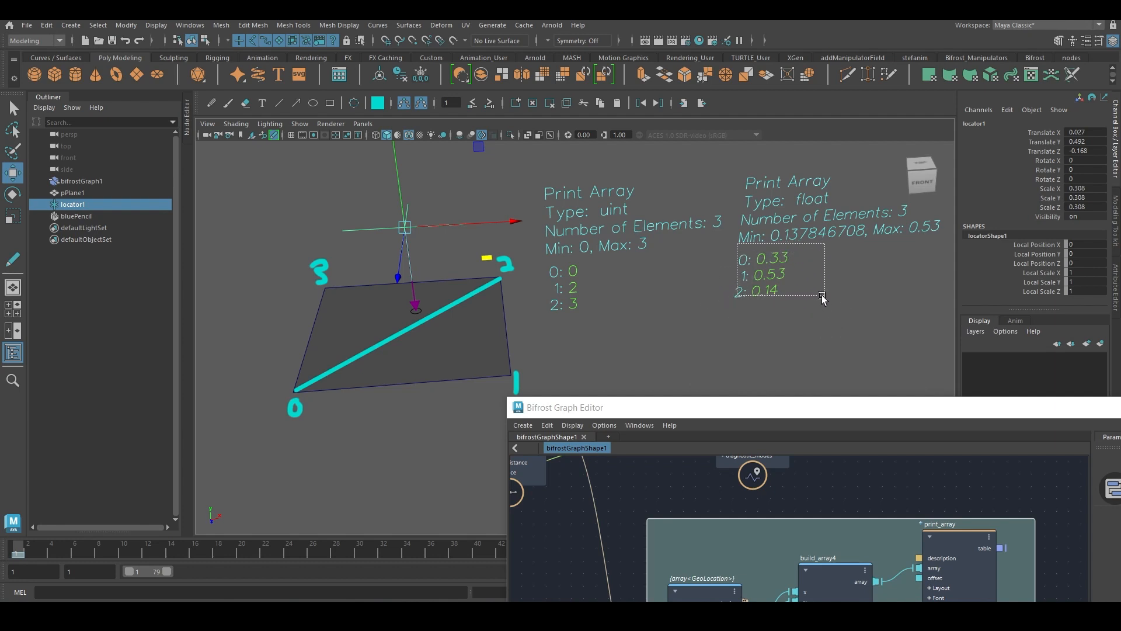
left_click(457, 286)
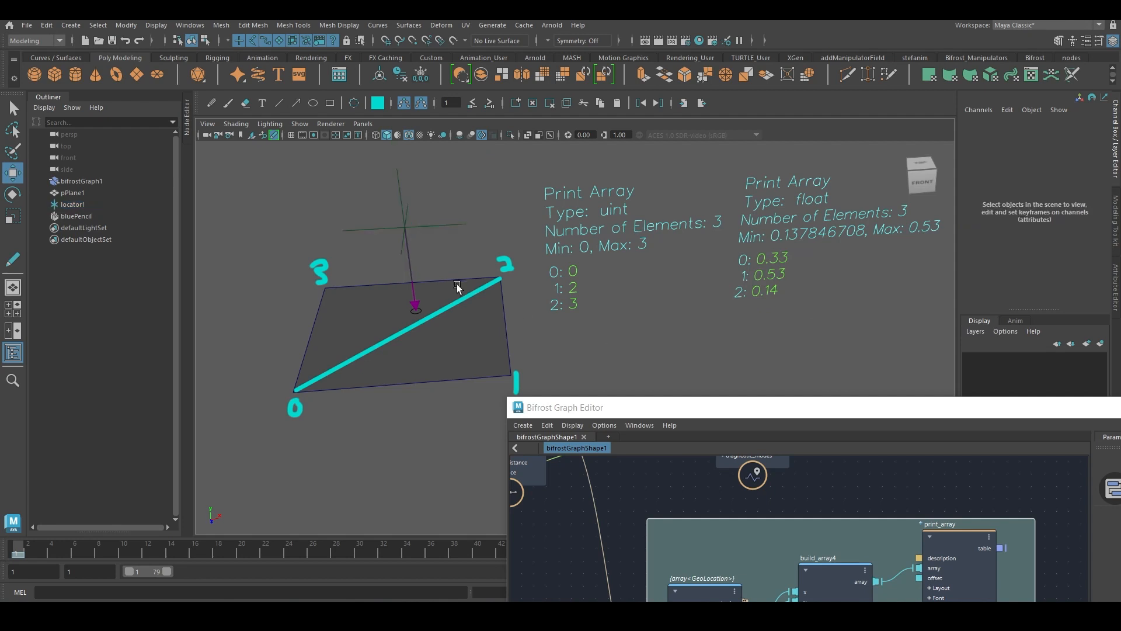
left_click(72, 203)
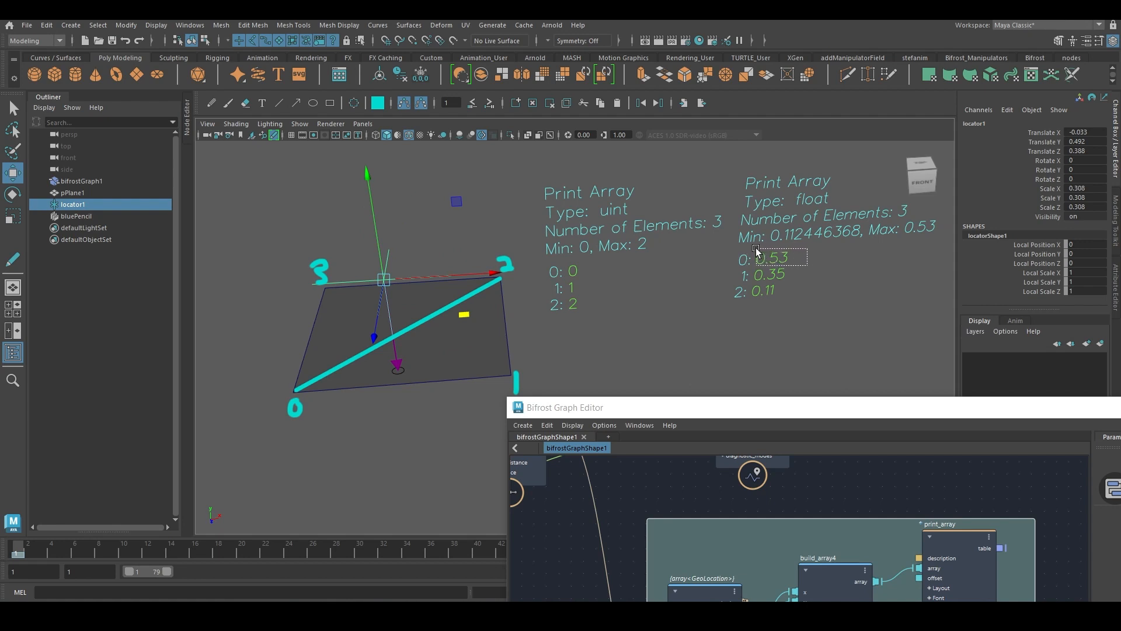
left_click(73, 192)
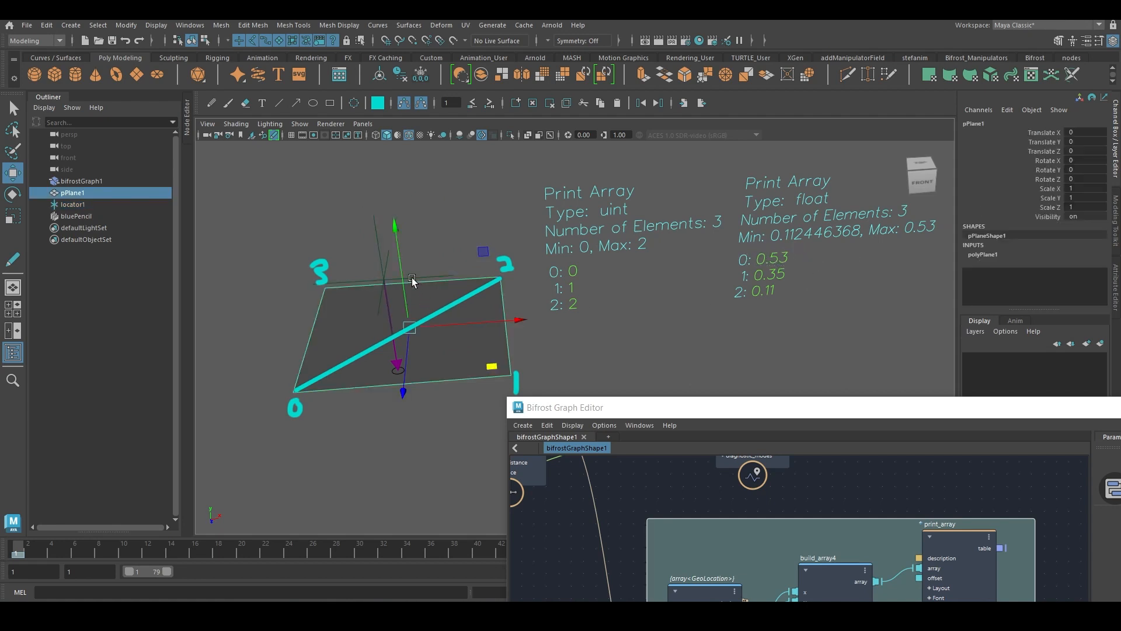
left_click(72, 203)
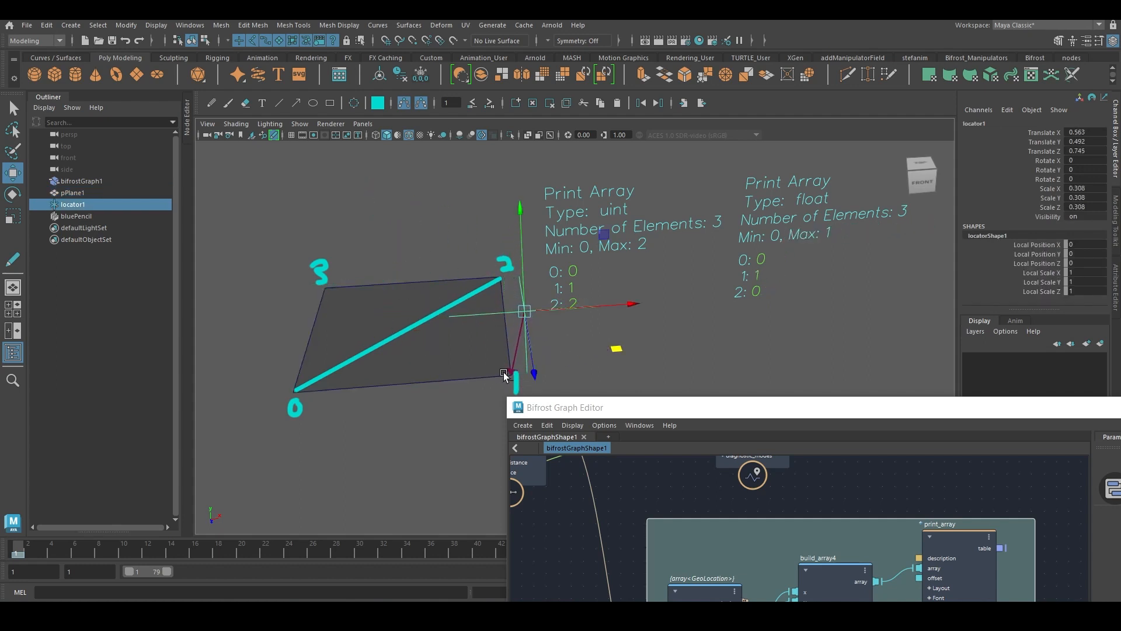
mouse_move(766, 281)
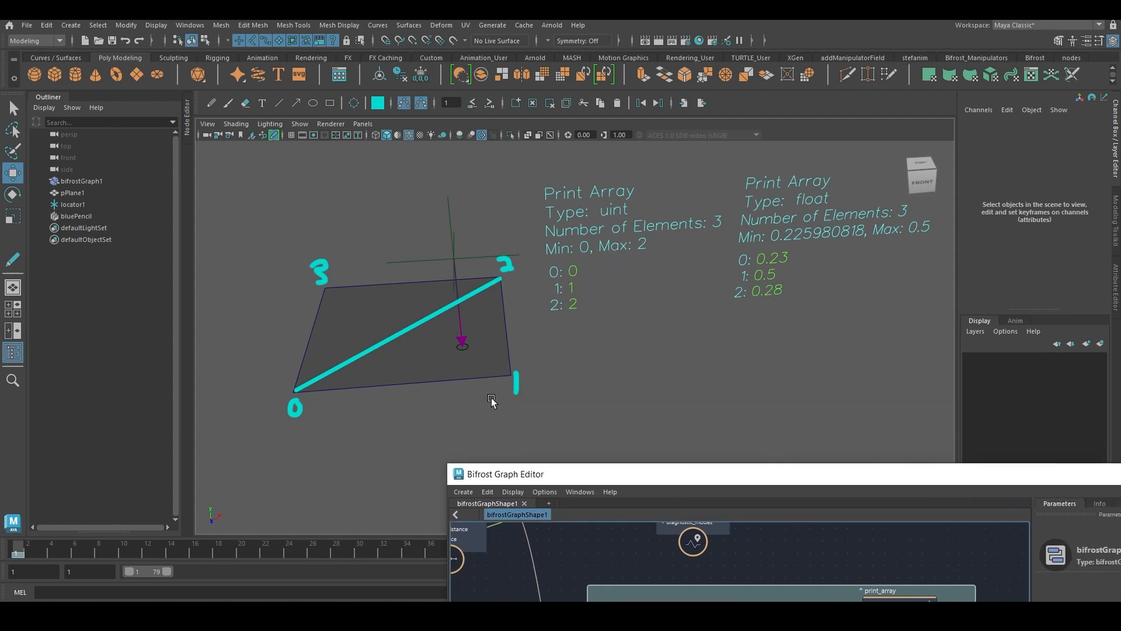
Step: Duplicate the plane as pPlane2 and copy the point_position Sample node with locations wired in
left_click(429, 333)
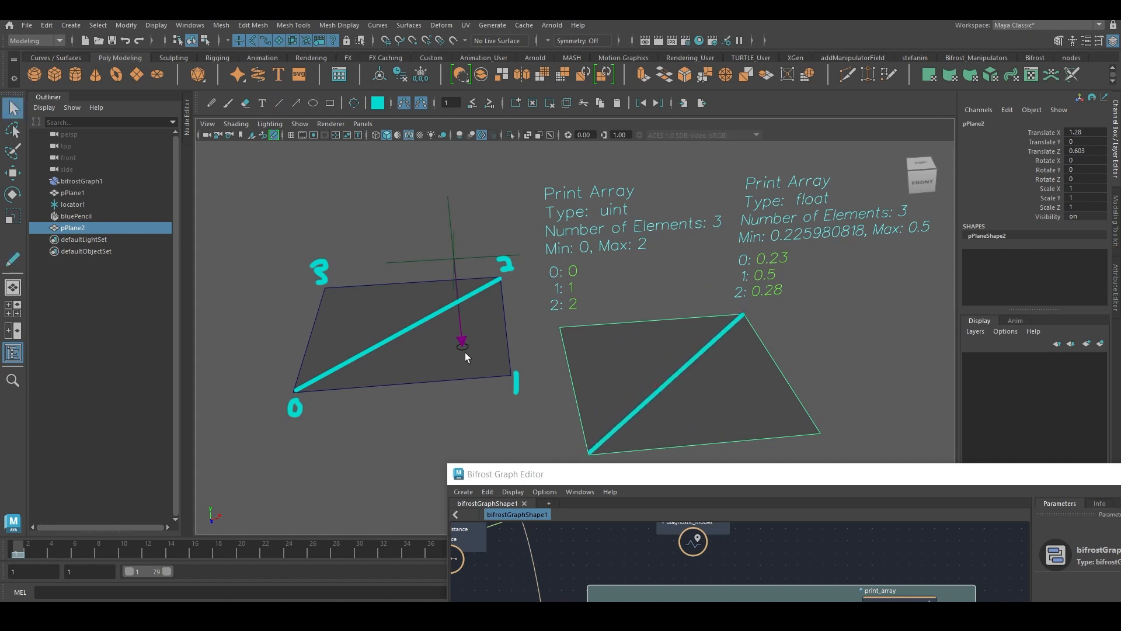
mouse_move(458, 418)
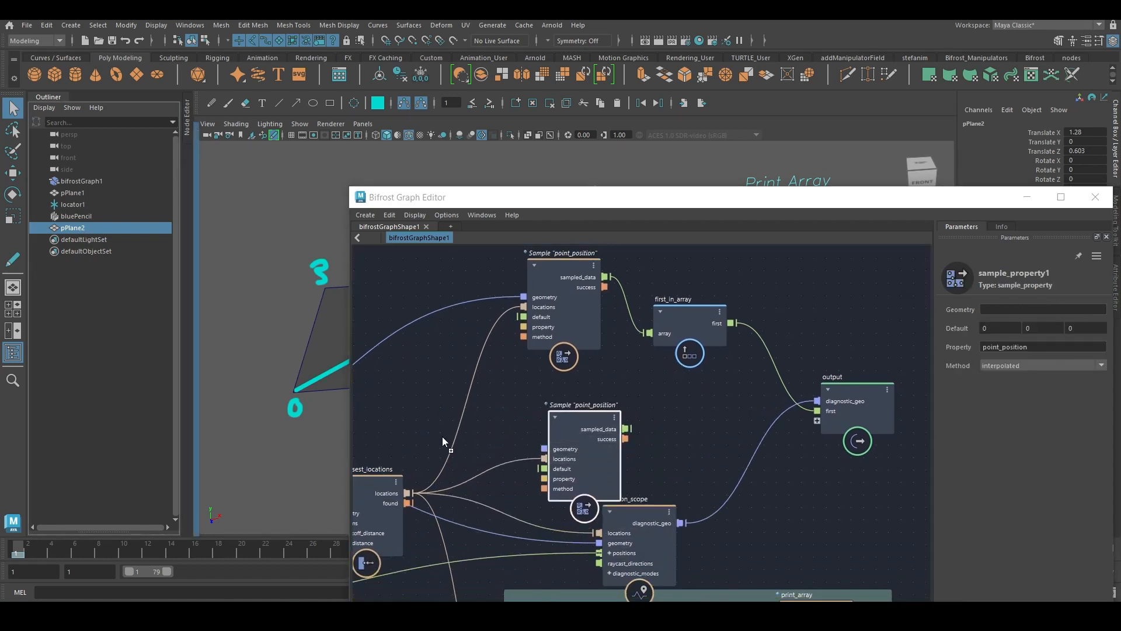
Step: Wire pPlane2's mesh into the new sampler and add a show_points node, looking inside it
left_click(431, 440)
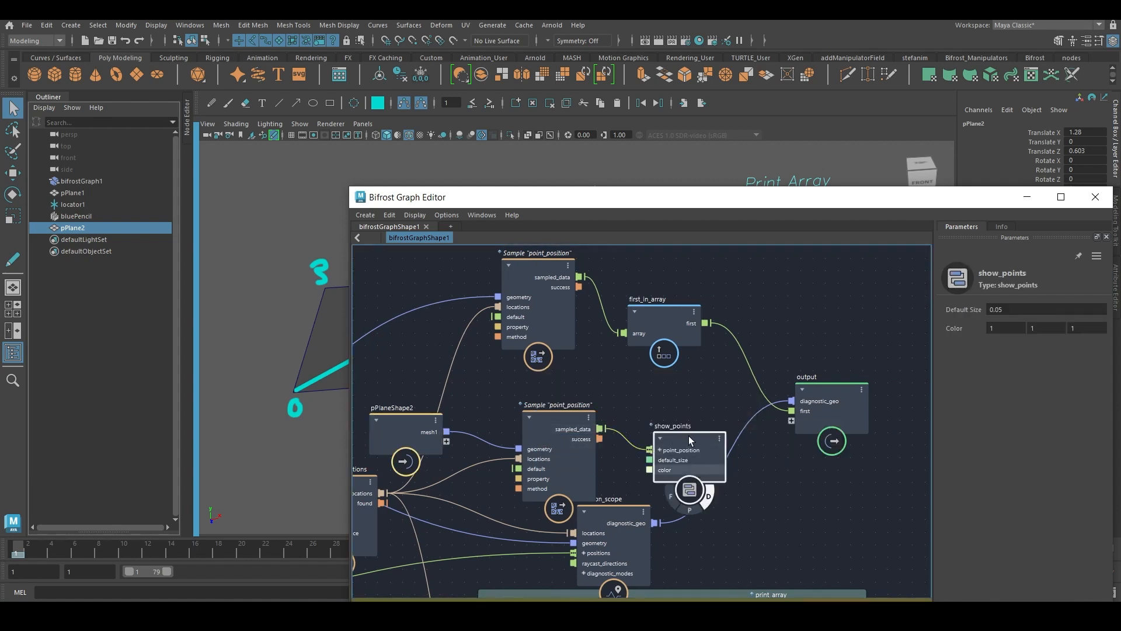
double_click(670, 425)
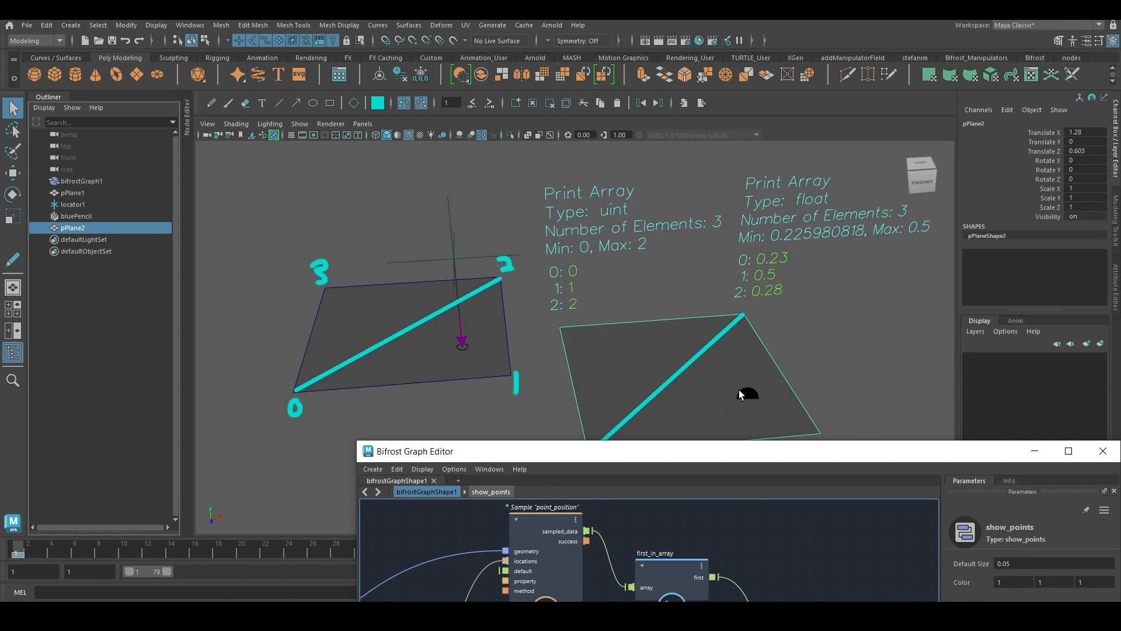
mouse_move(491, 300)
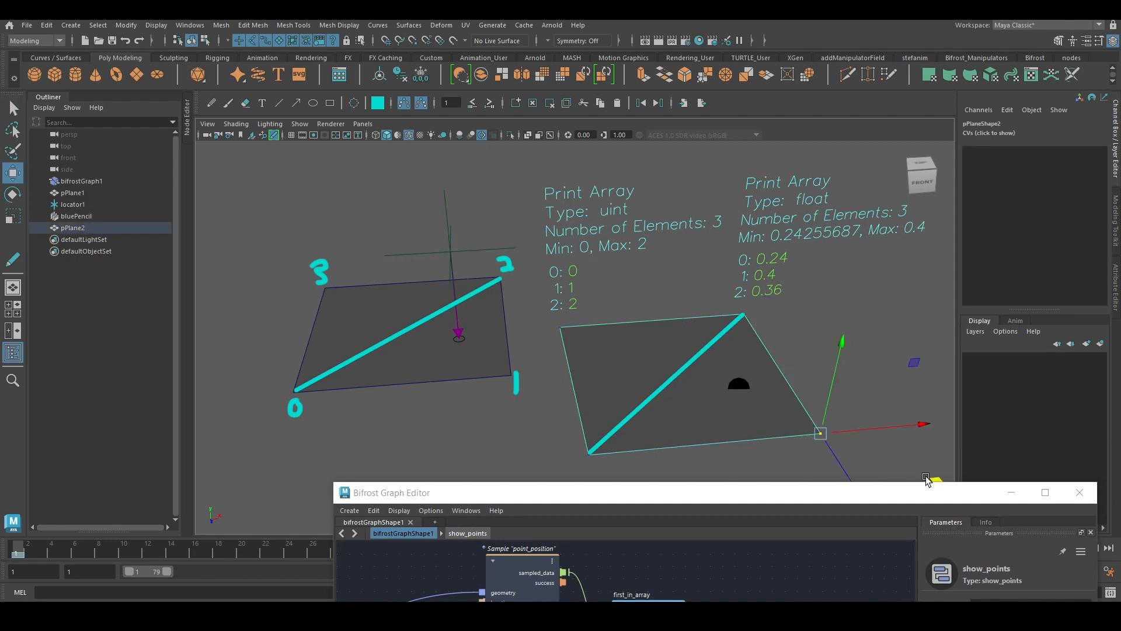
Step: Move a pPlane2 vertex and the locator so the weights read 0.24, 0.4 and 0.36
left_click(72, 203)
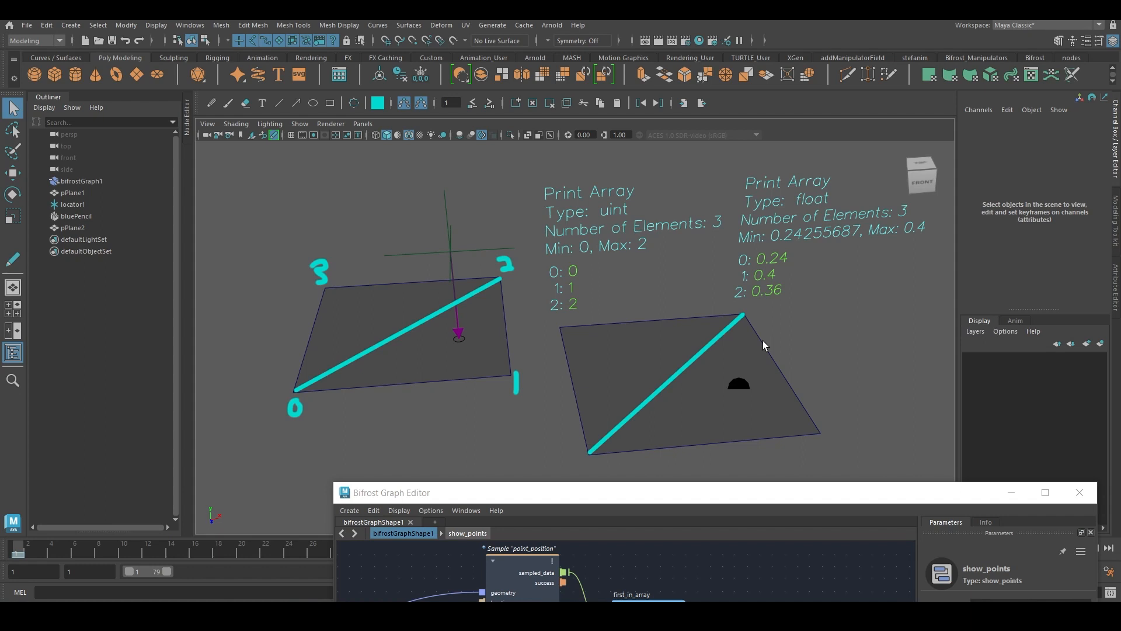
mouse_move(829, 322)
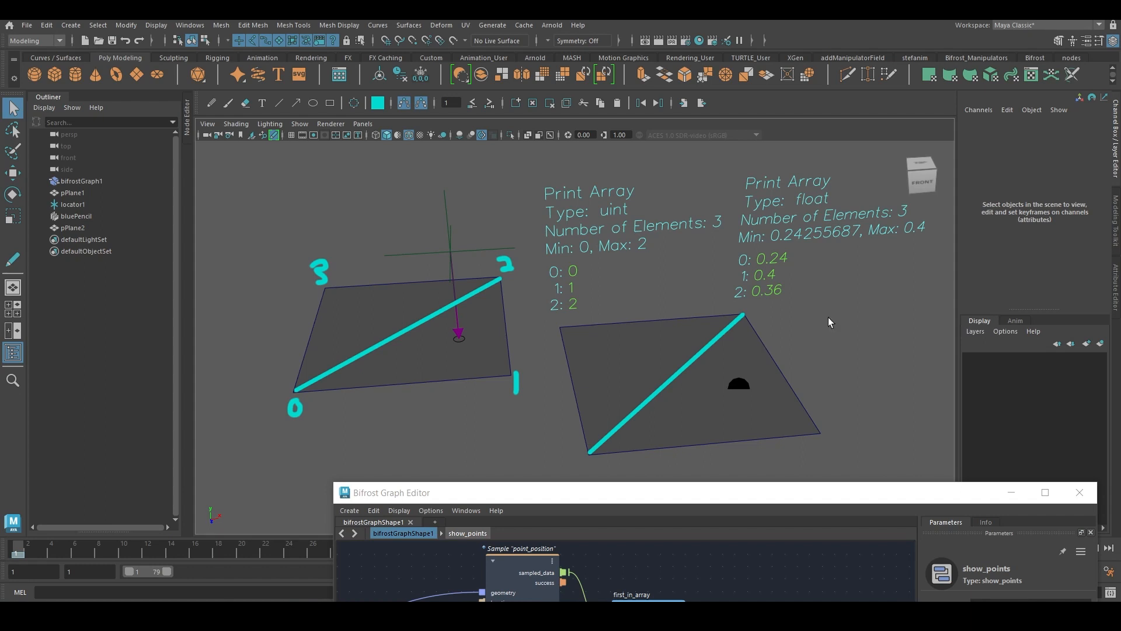
left_click(72, 203)
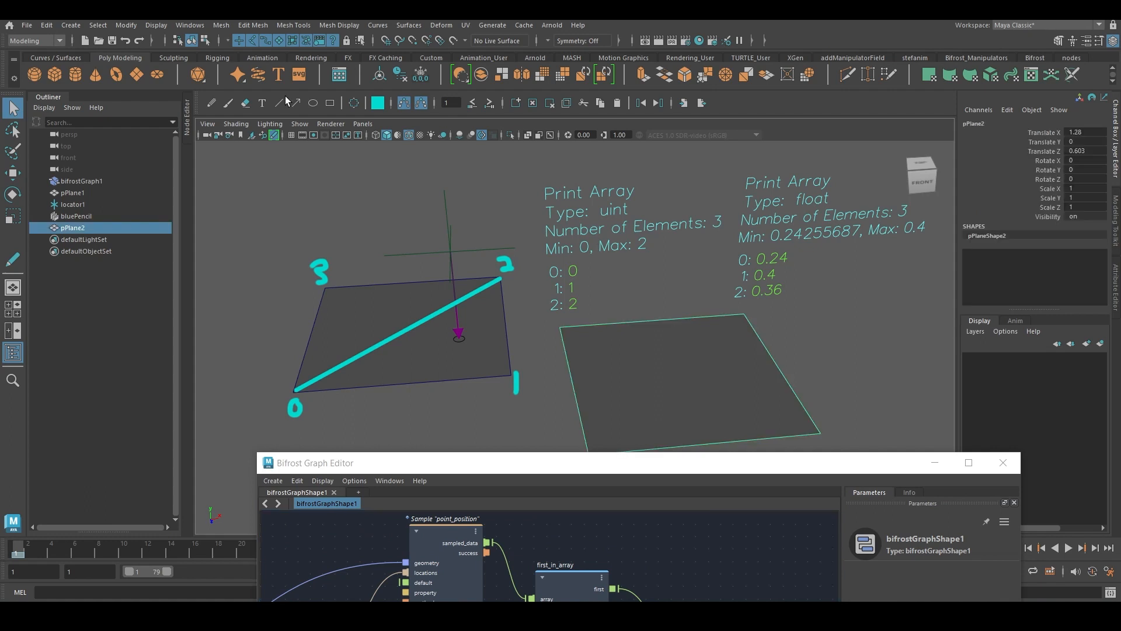
Step: Delete pPlane2 from the Maya scene, leaving the first plane and locator
left_click(559, 361)
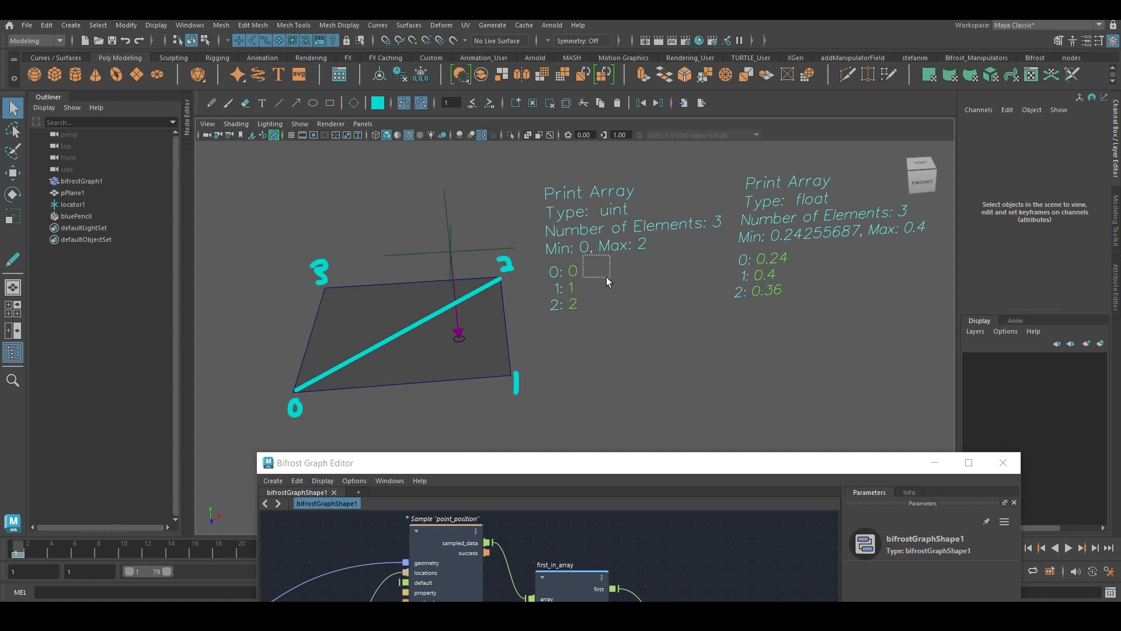
mouse_move(804, 278)
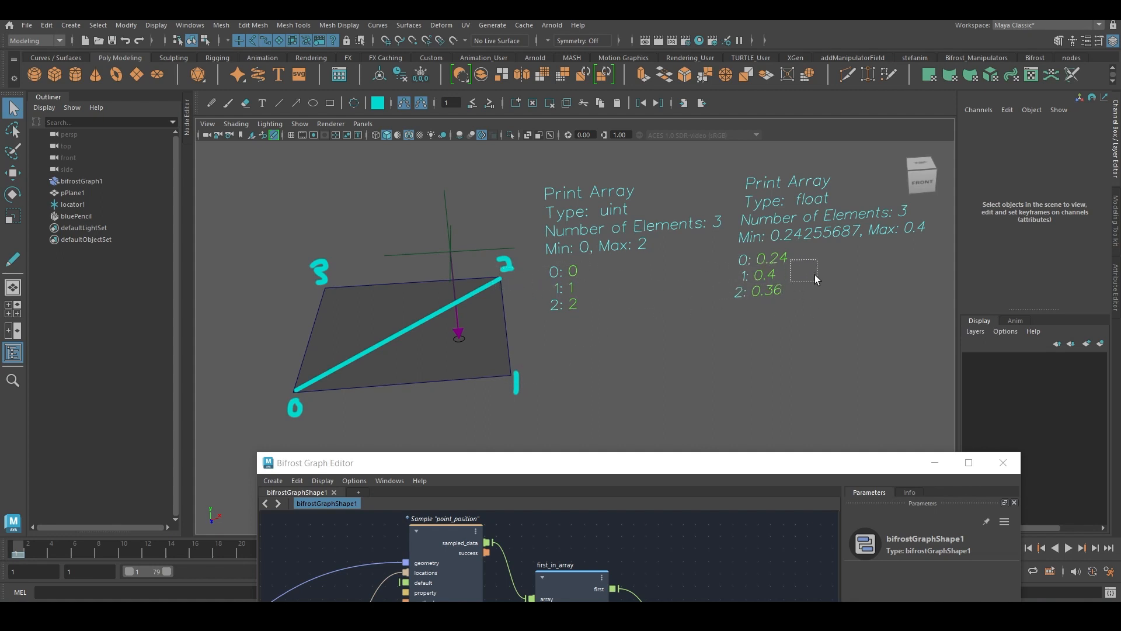
mouse_move(765, 355)
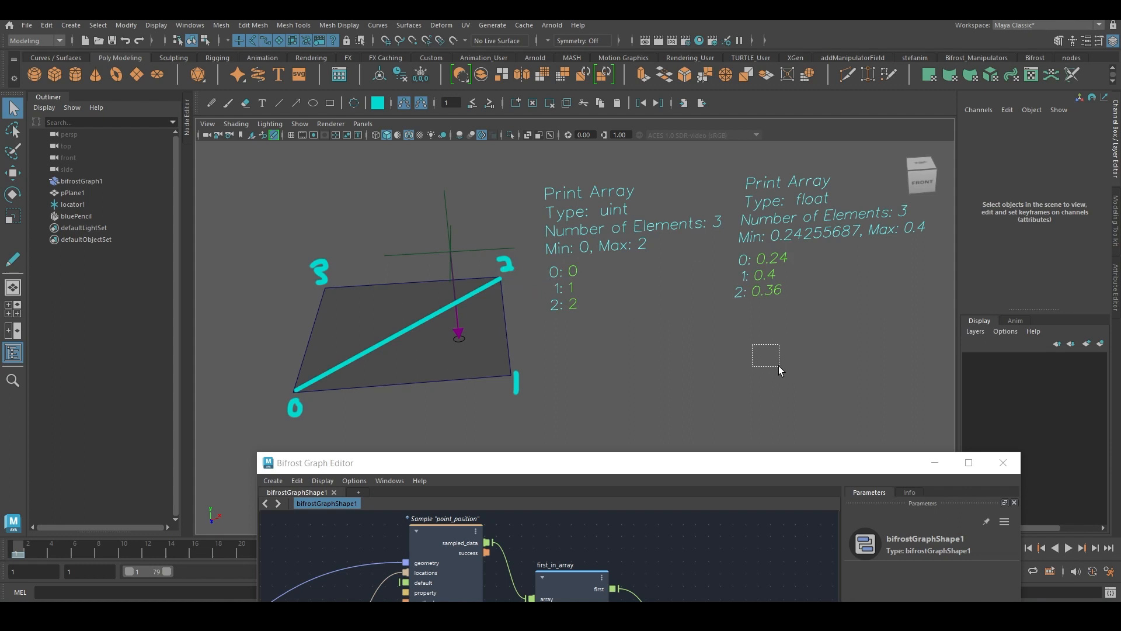
mouse_move(472, 350)
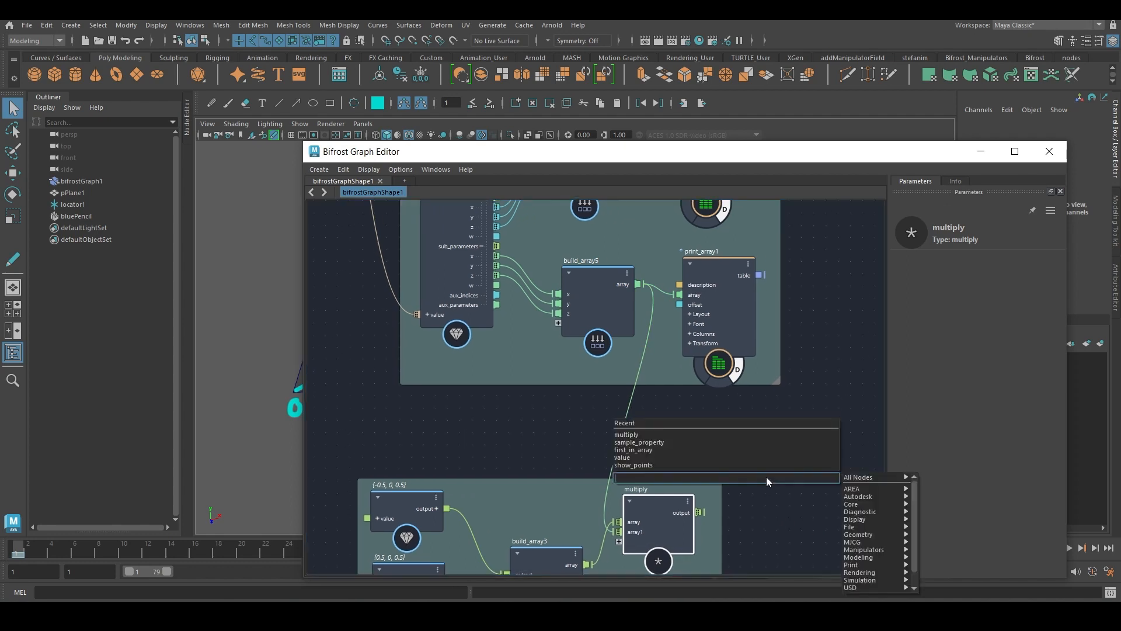
Step: Add a sum_array node totalling the multiply output and wire it toward the output node
type("sa")
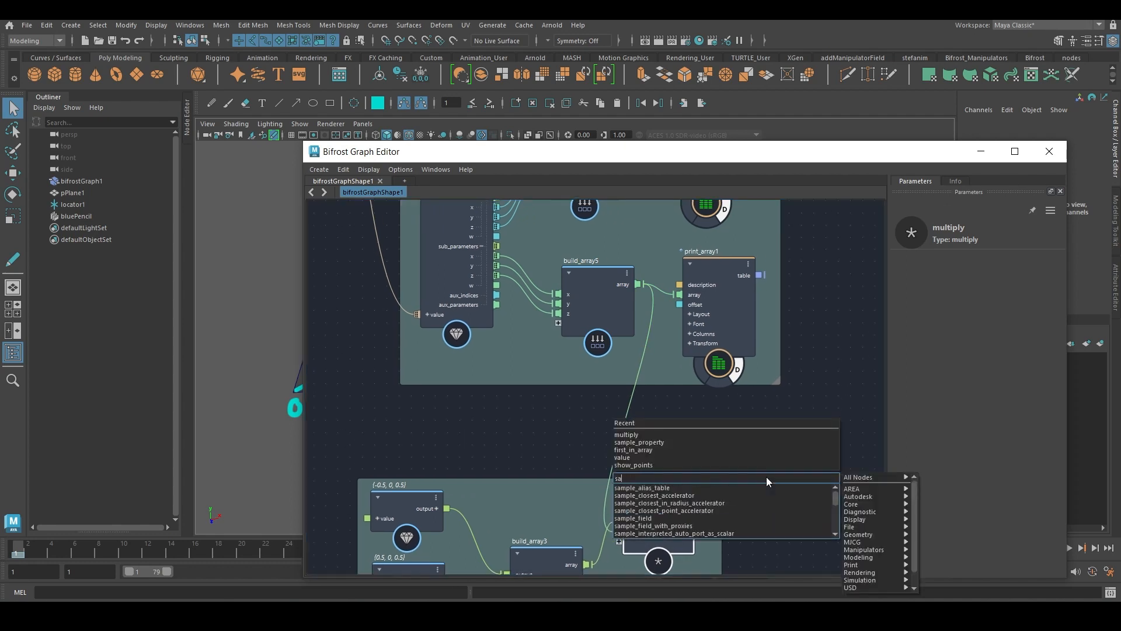
type("um")
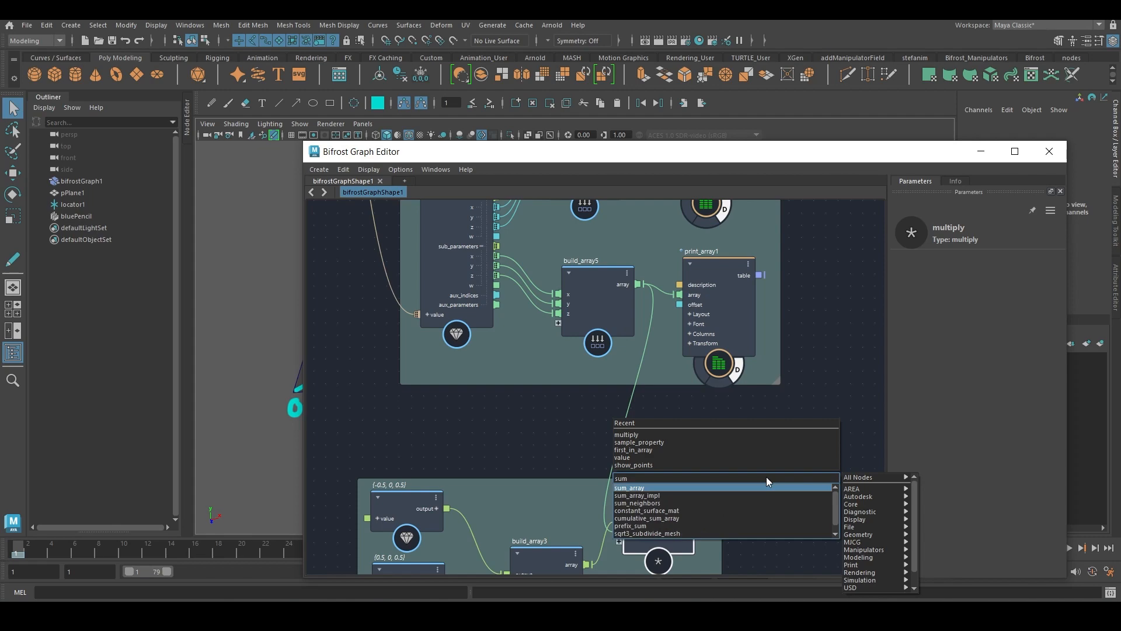
left_click(629, 487)
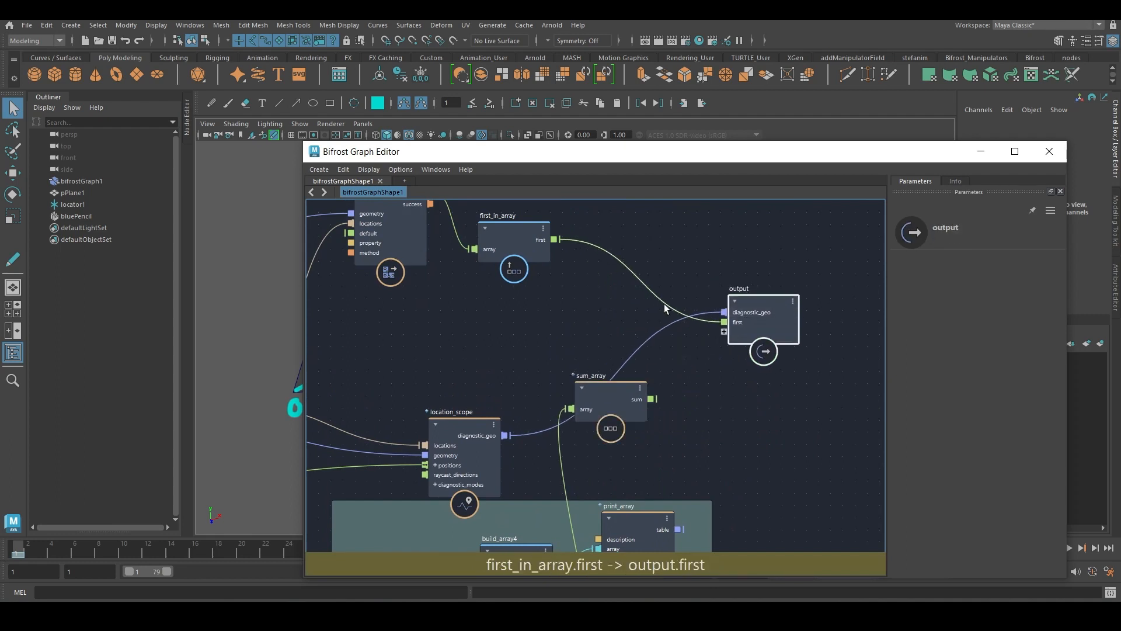
left_click(761, 318)
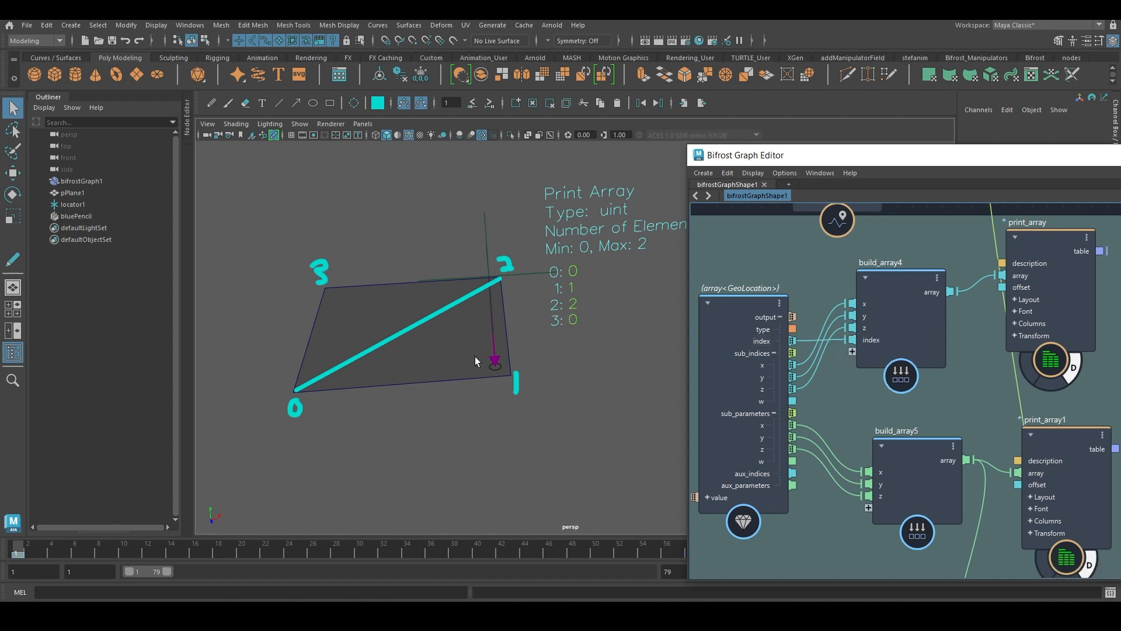
mouse_move(458, 262)
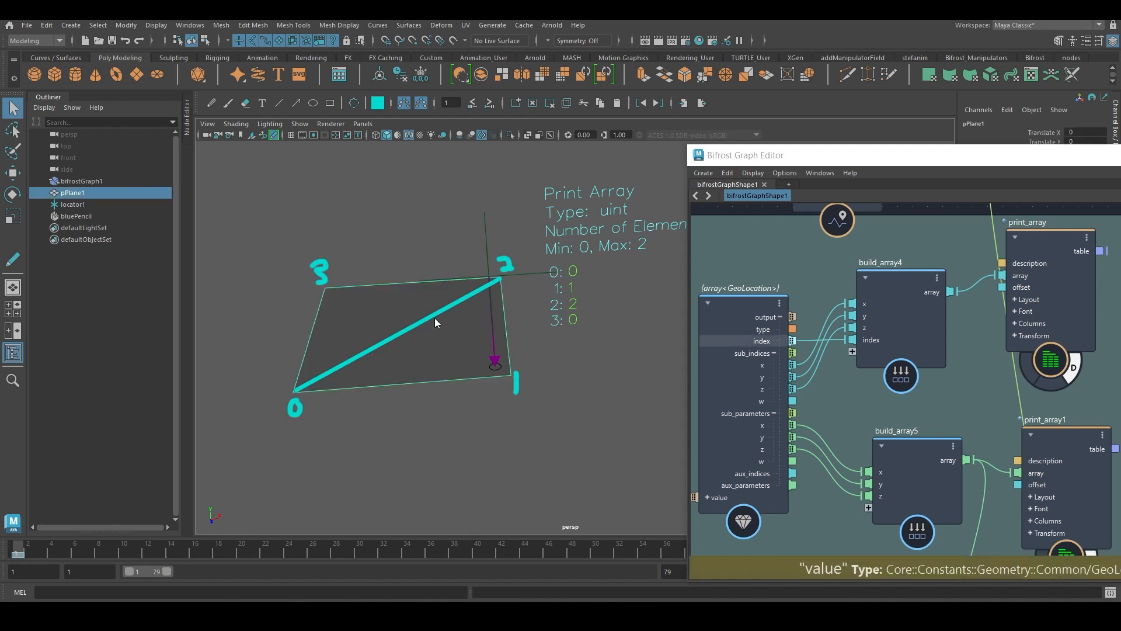
Step: Smooth pPlane1 into four faces so the printed uint array reads 0, 1, 2, 1
right_click(435, 323)
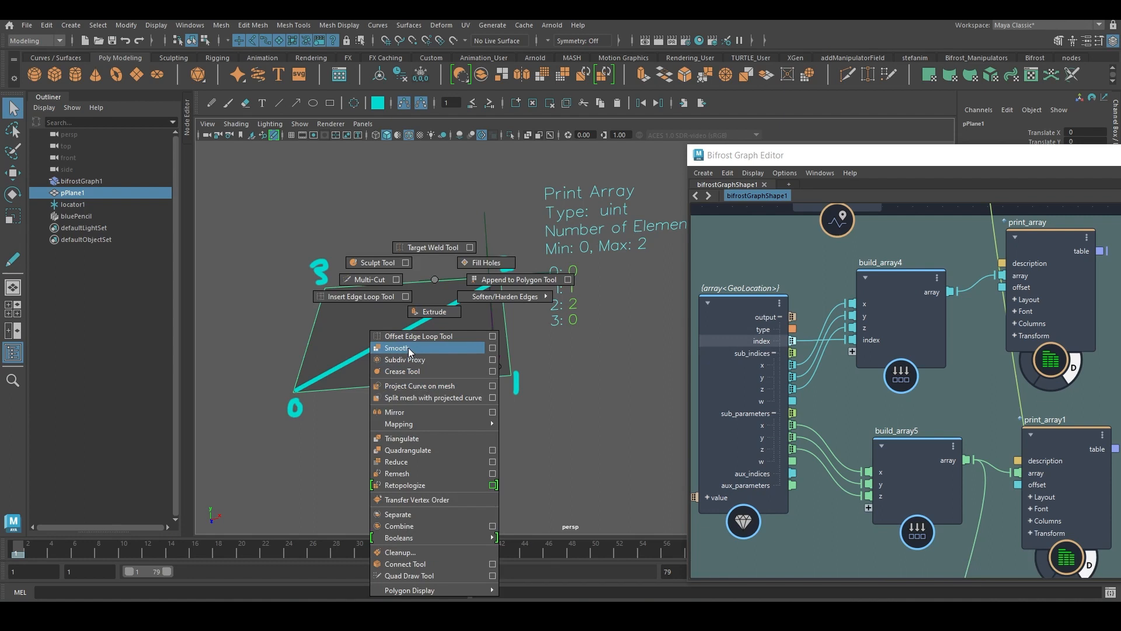
left_click(396, 348)
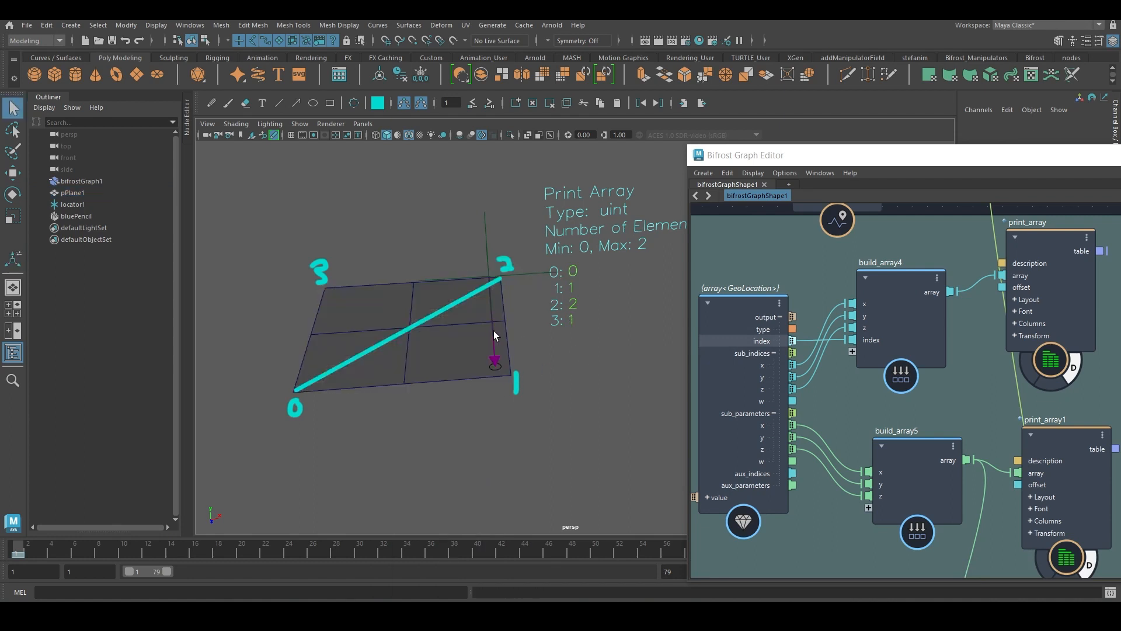